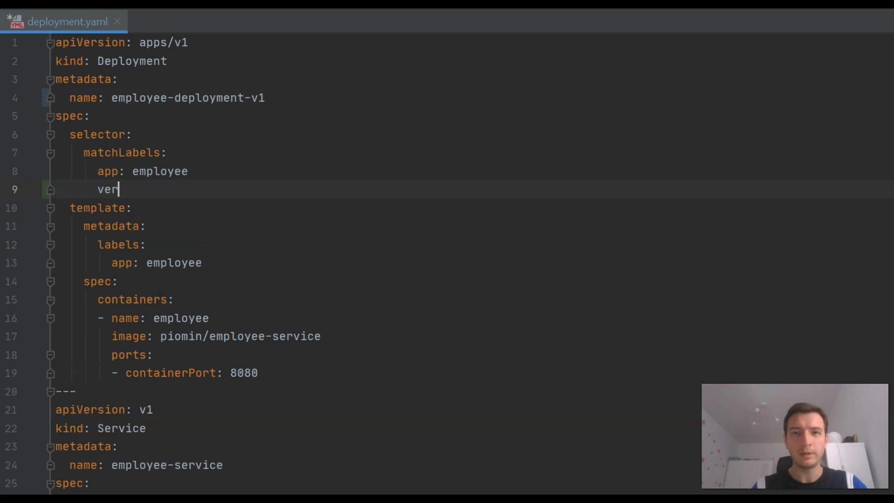
Step: Add version: v1 labels and a podinfo downwardAPI volume exposing metadata.labels to the employee deployment
text(sion: v1)
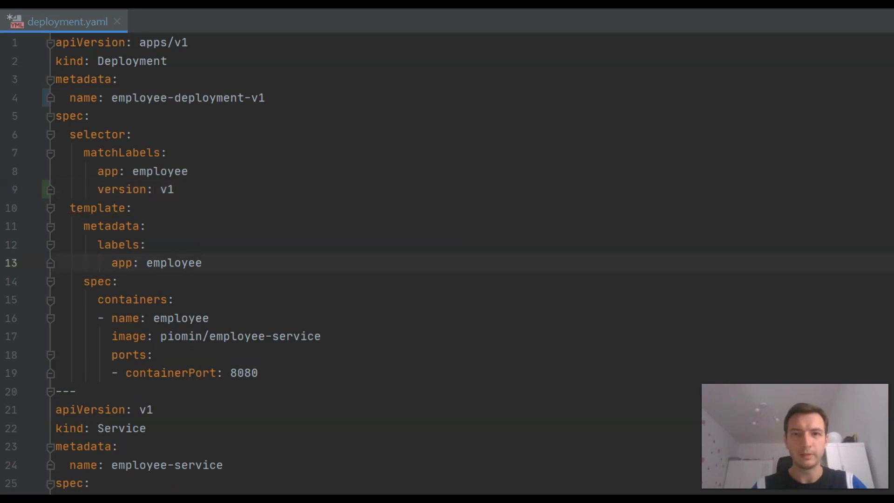
text(version: v1)
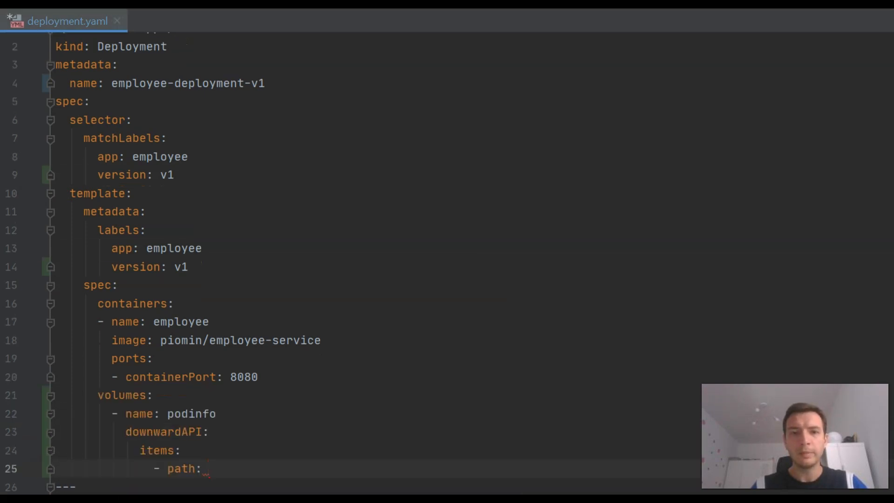
text("labels")
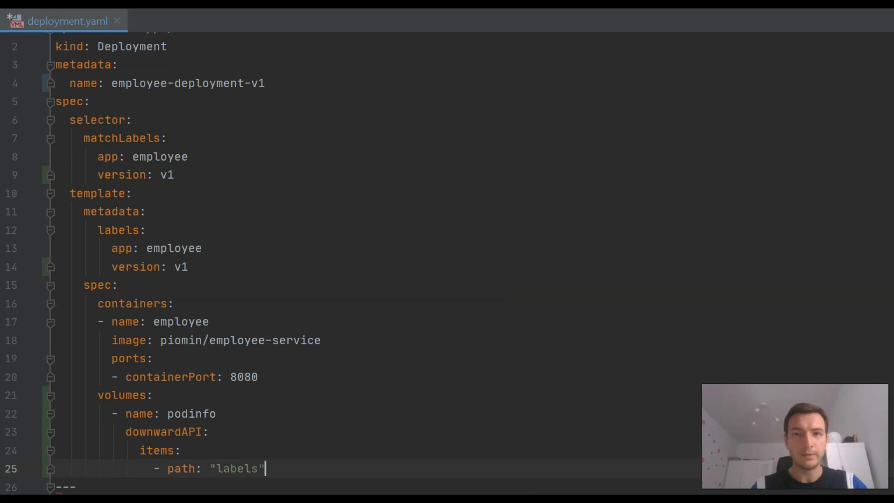
text(fieldRef:)
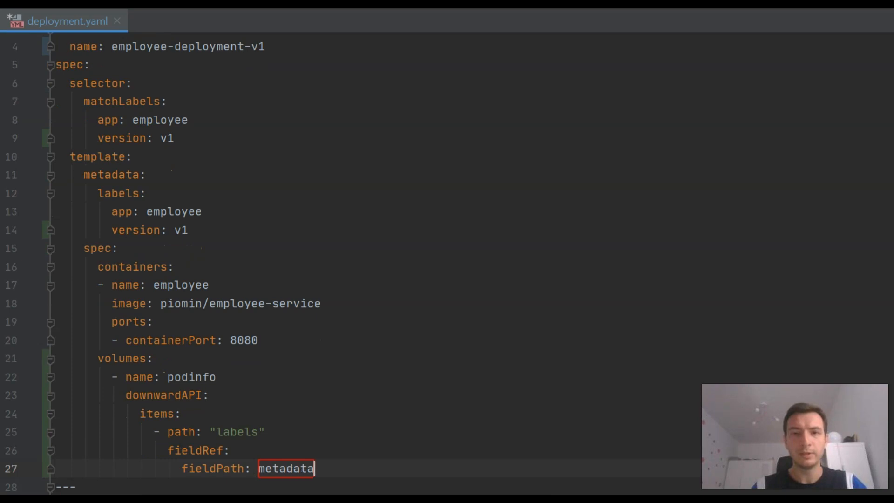
text(.labels)
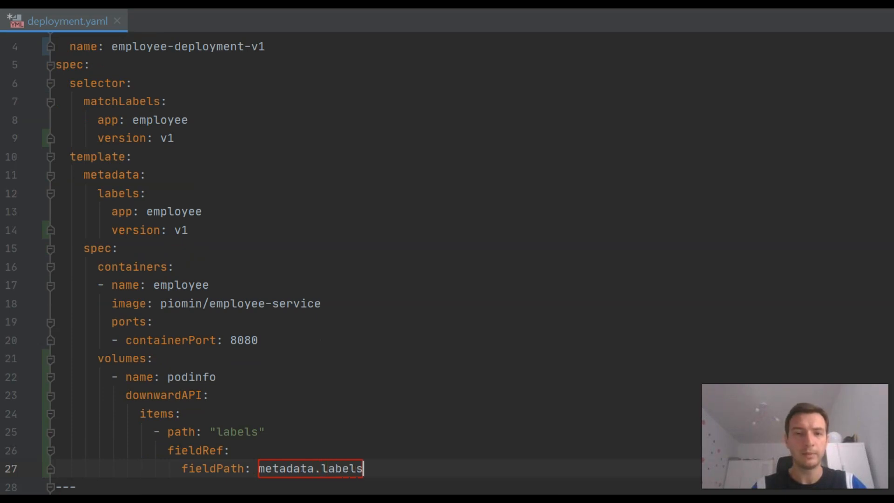
text(volumeMounts:)
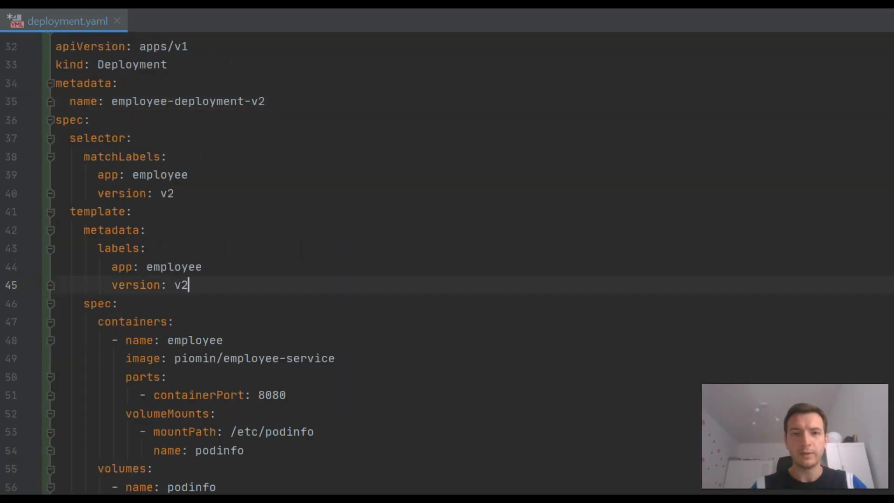
click(184, 21)
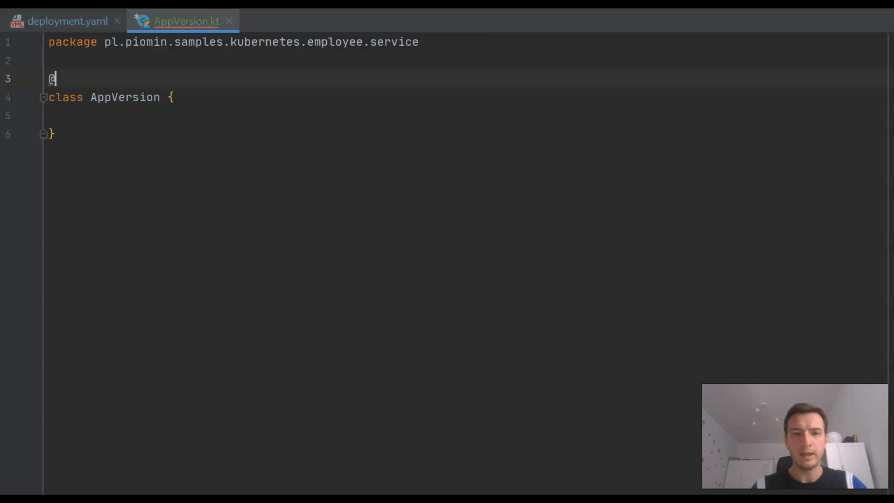
text(Service)
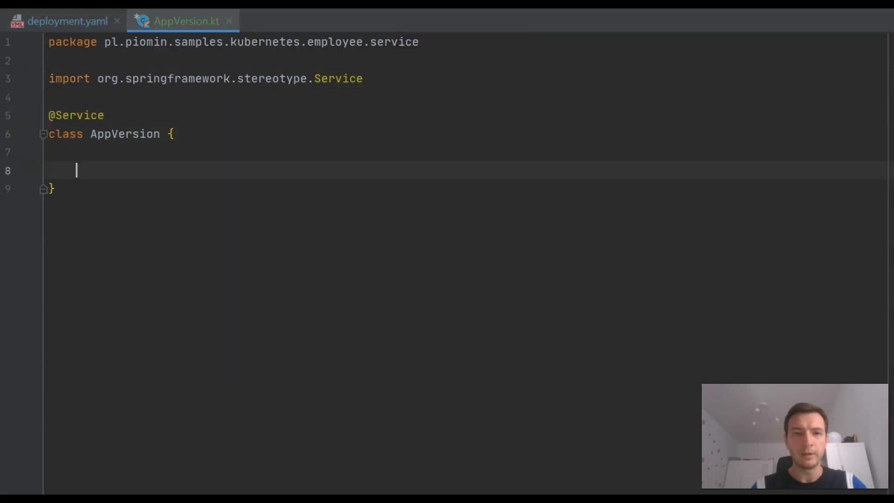
text(fun getVersion)
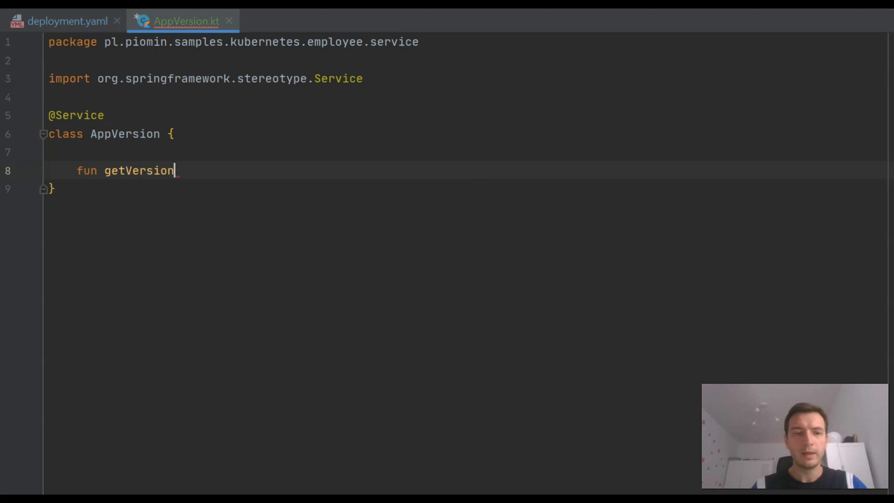
text((): String? {})
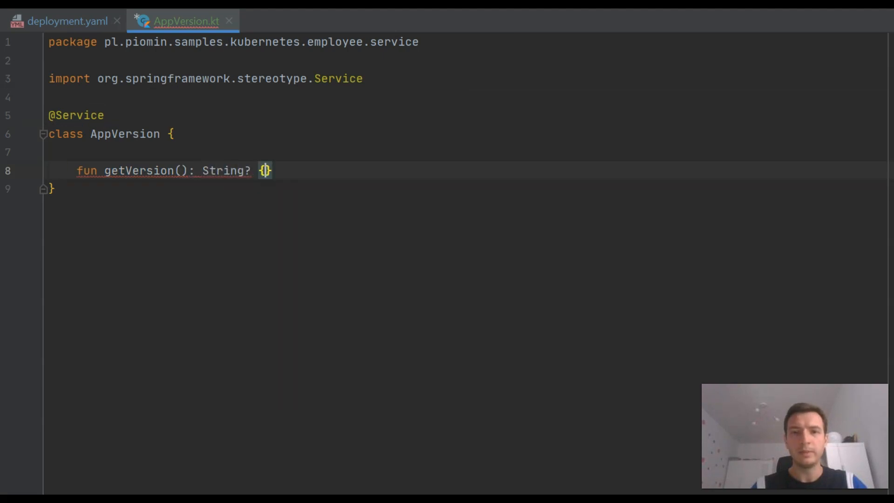
text(val file)
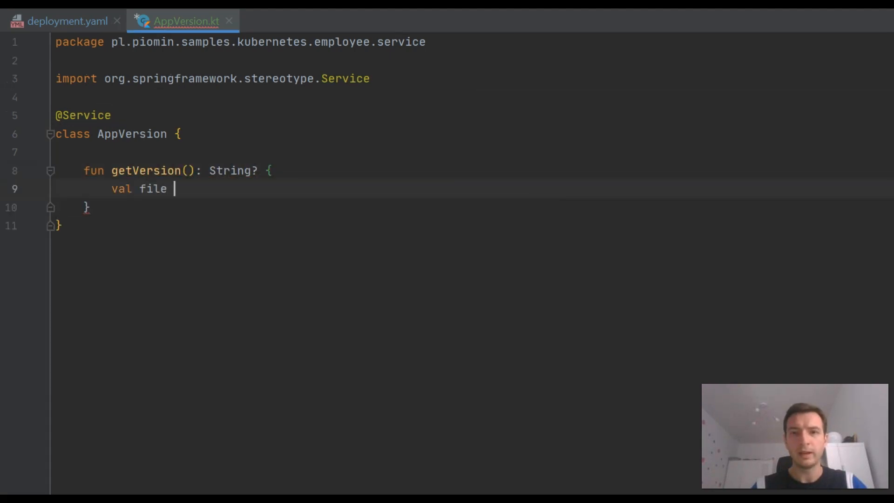
text(= File(""))
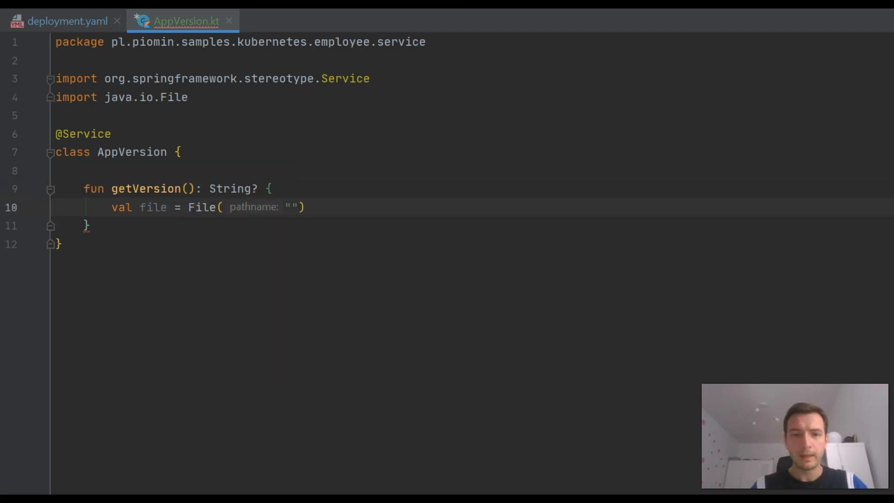
text(/etc/podinfo/labels)
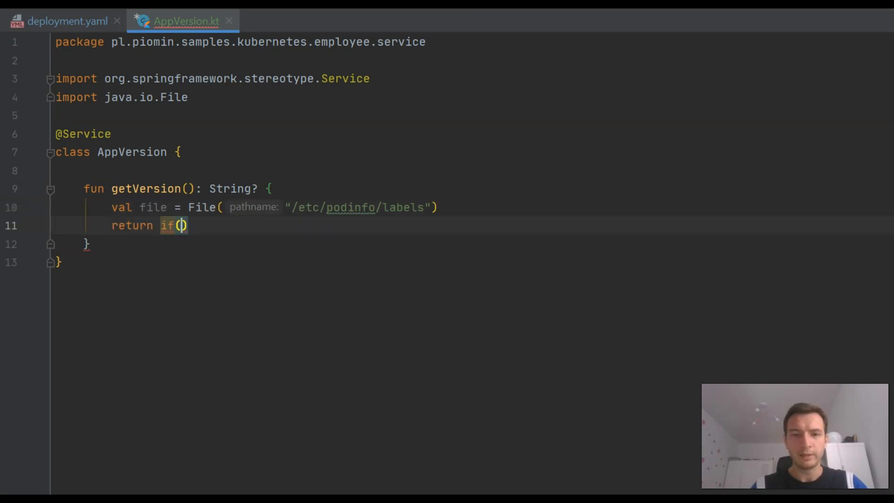
Step: Make getVersion read the file when it exists and return the line starting with the version key
text(file.exists()) {)
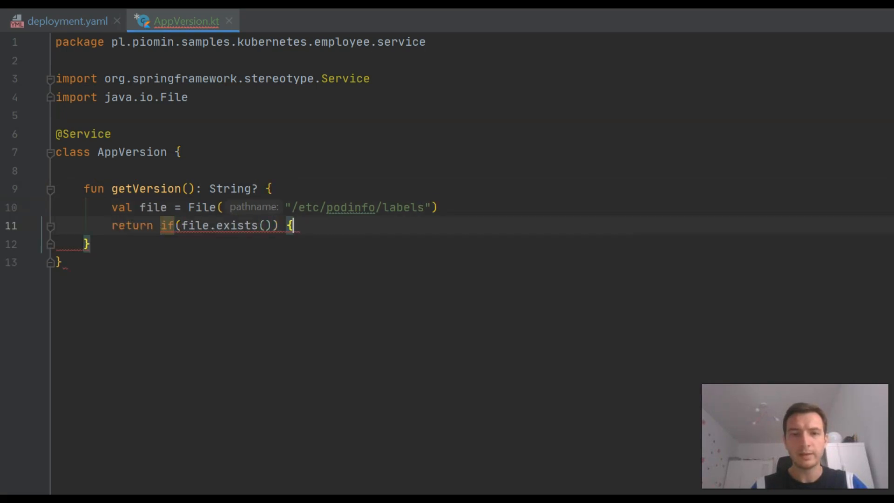
key(Enter)
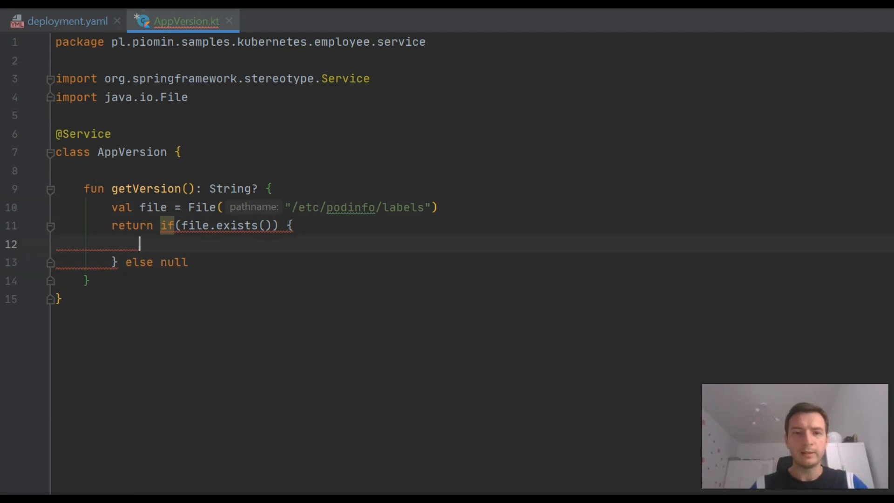
text(file.readLines().first{)
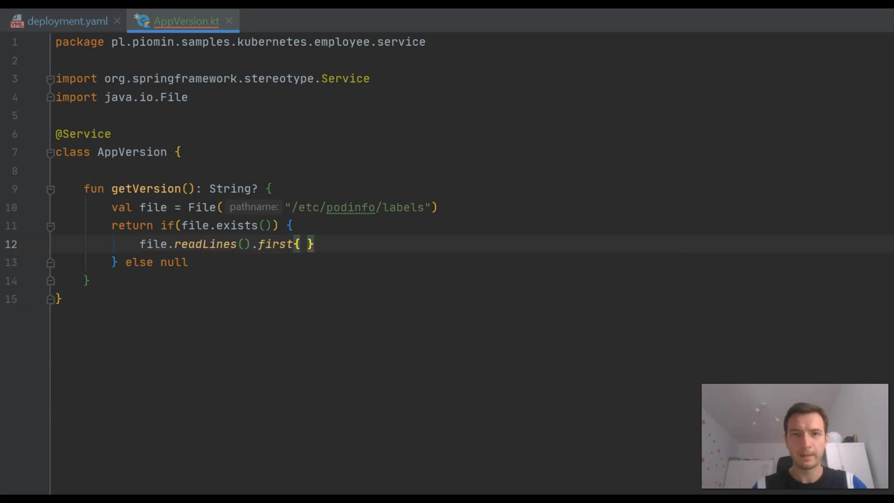
text(it.startsWith(""))
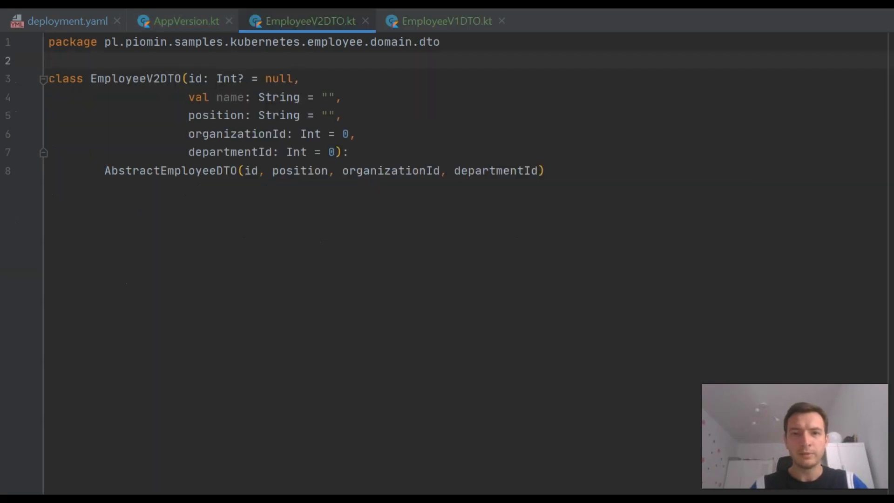
Step: Add mapEmployee() to EmployeeController, choosing EmployeeV1DTO or EmployeeV2DTO, and map finder results through it
double_click(134, 79)
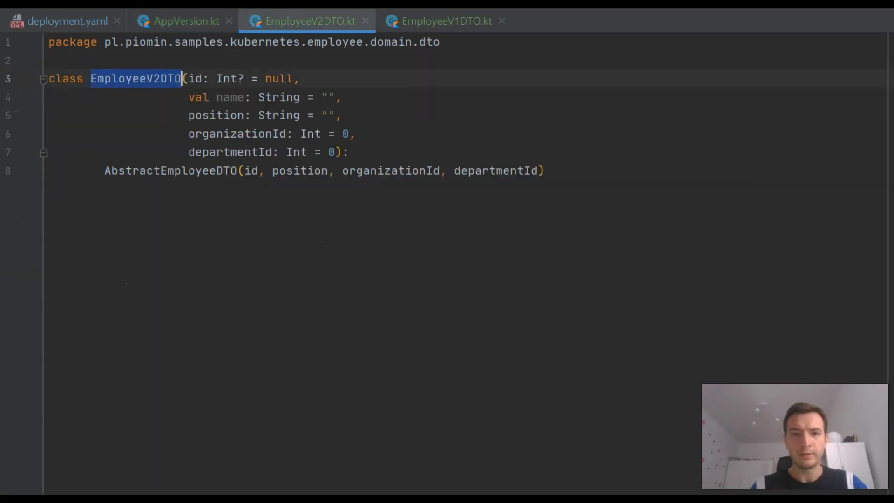
click(446, 21)
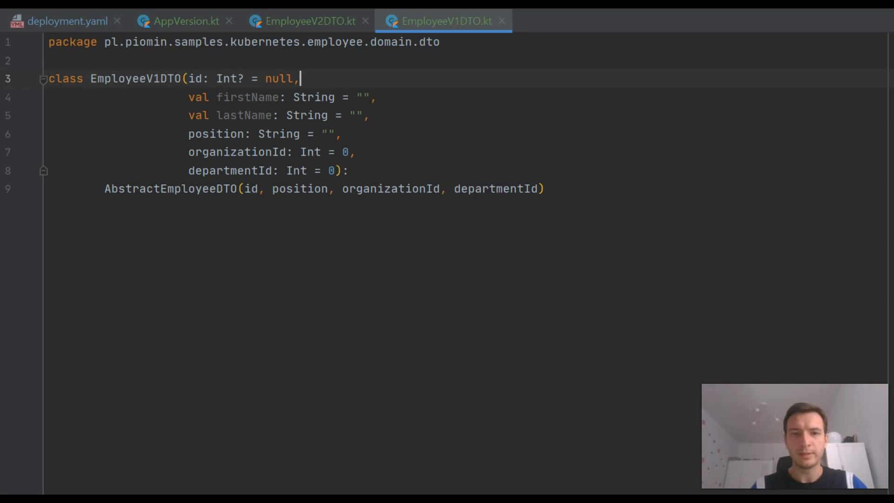
click(586, 21)
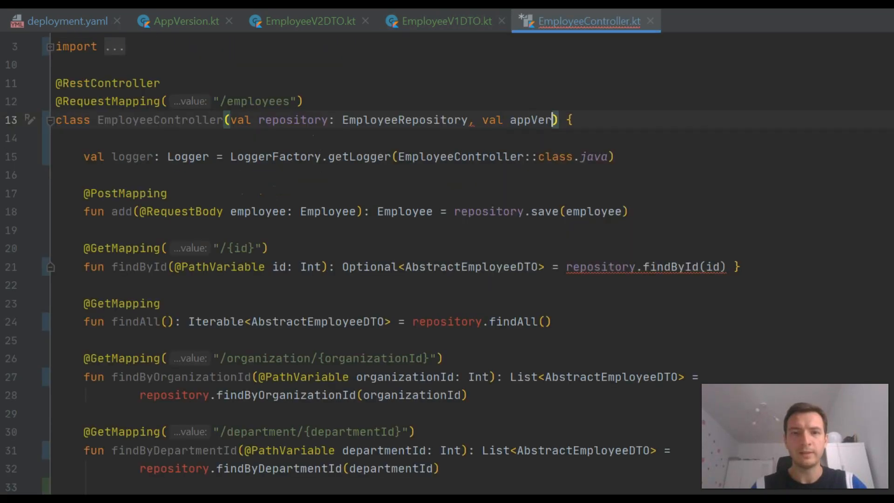
text(fun mapEm)
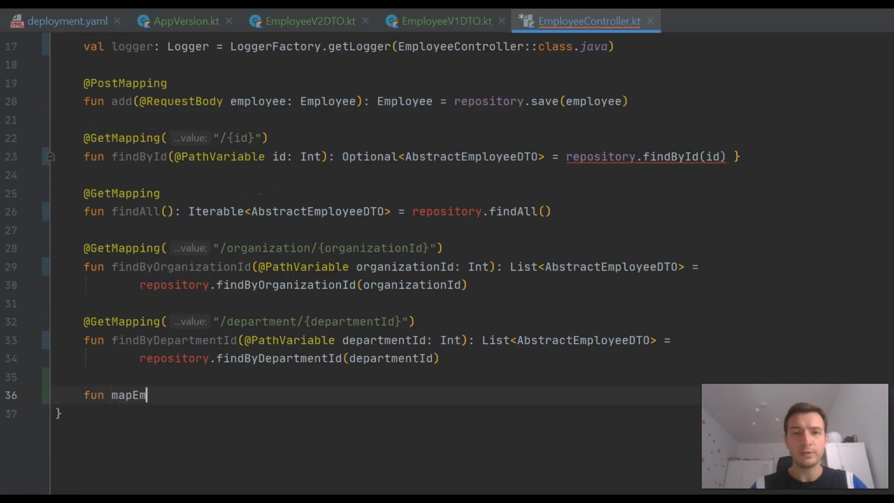
text(ployee(employee: Employee): AbstractEmployeeDTO {)
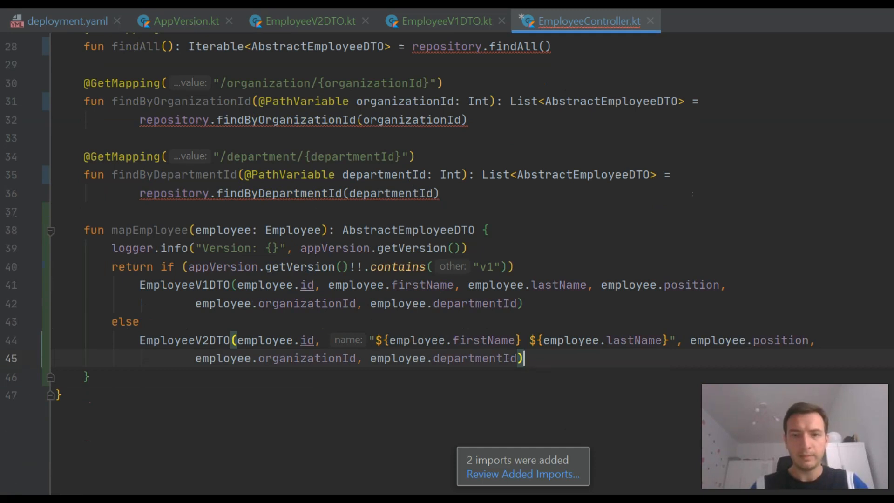
key(Enter)
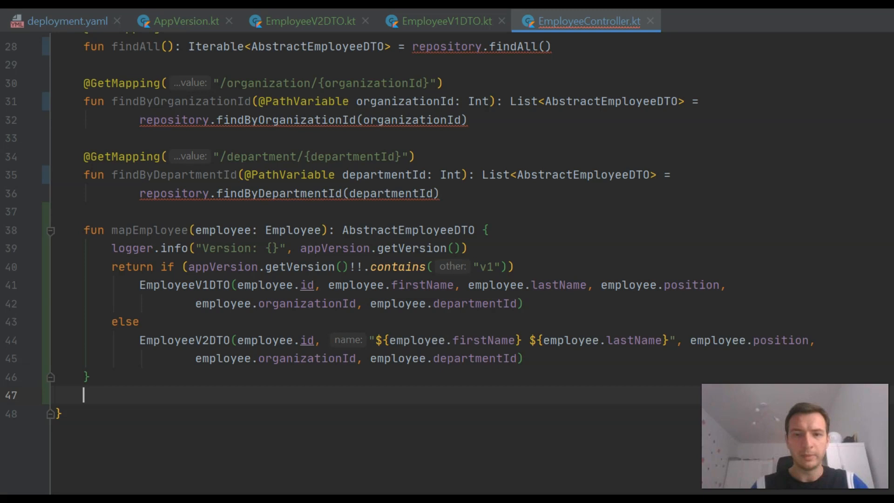
text(.map { mapEmployee(it))
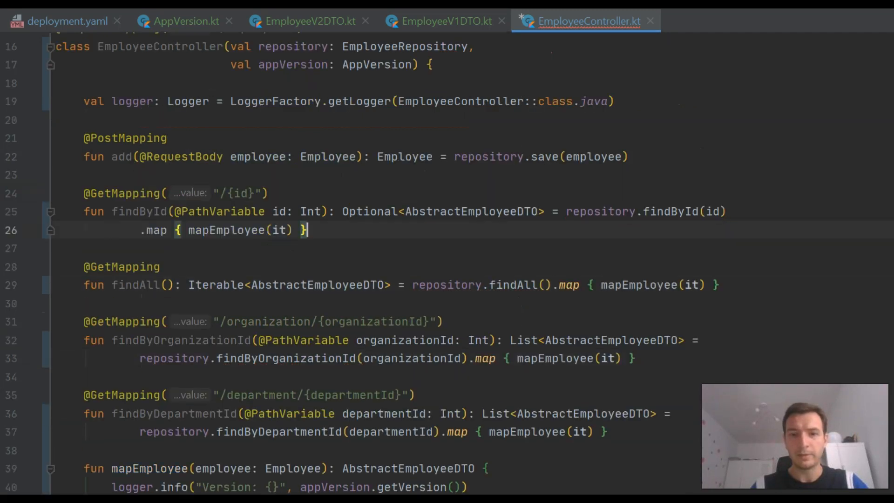
key(Ctrl+s)
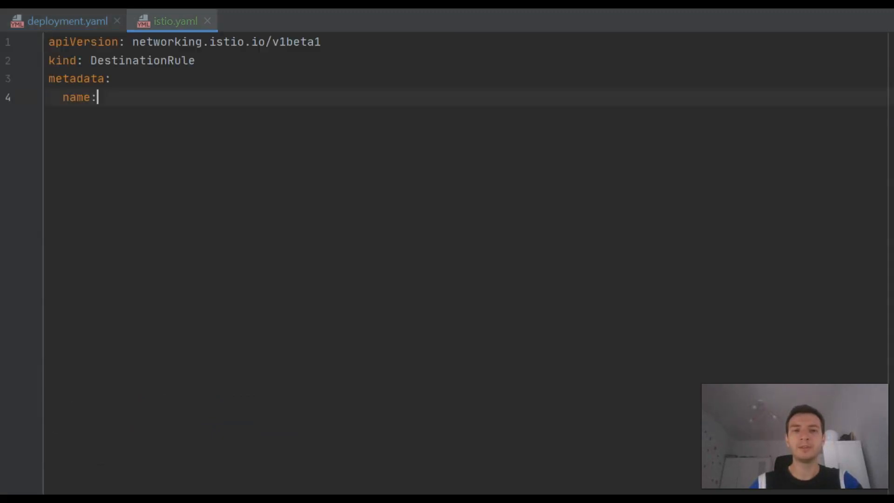
Step: Name the rule employee-service-destination, host employee-service.default.svc.cluster.local, with version-labelled subsets v1 and v2
text(employe)
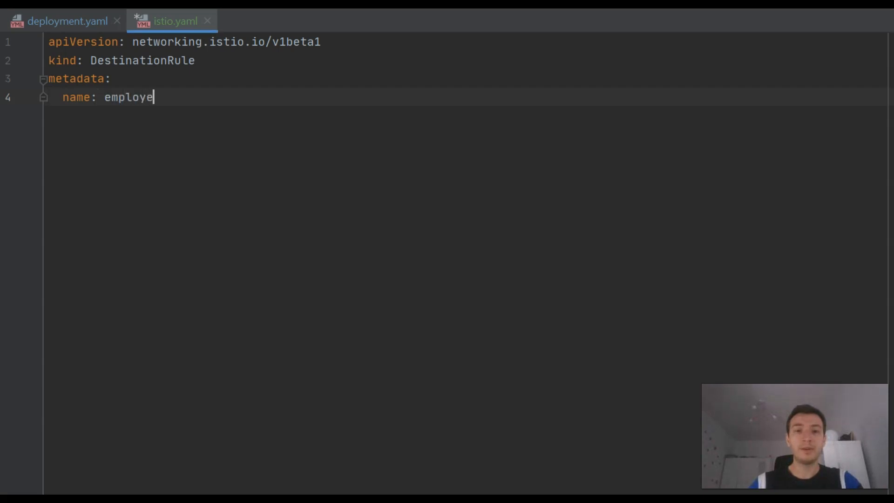
text(e-service-destination)
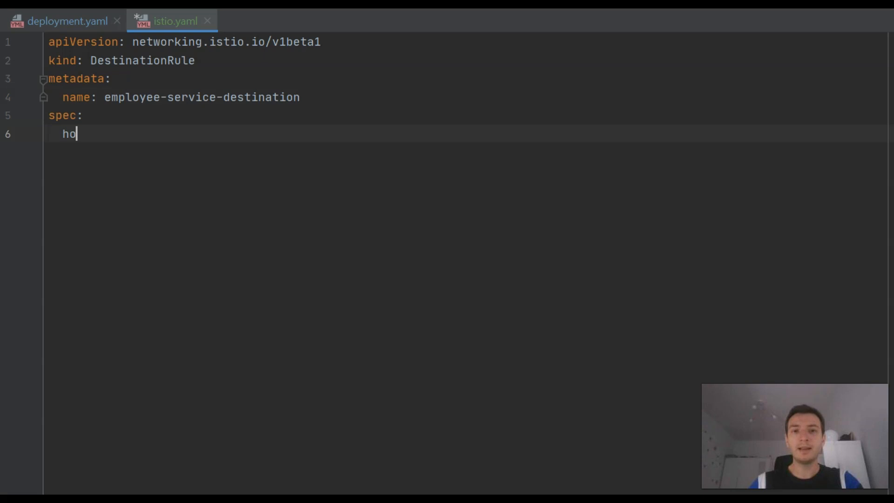
text(st: employee-ser)
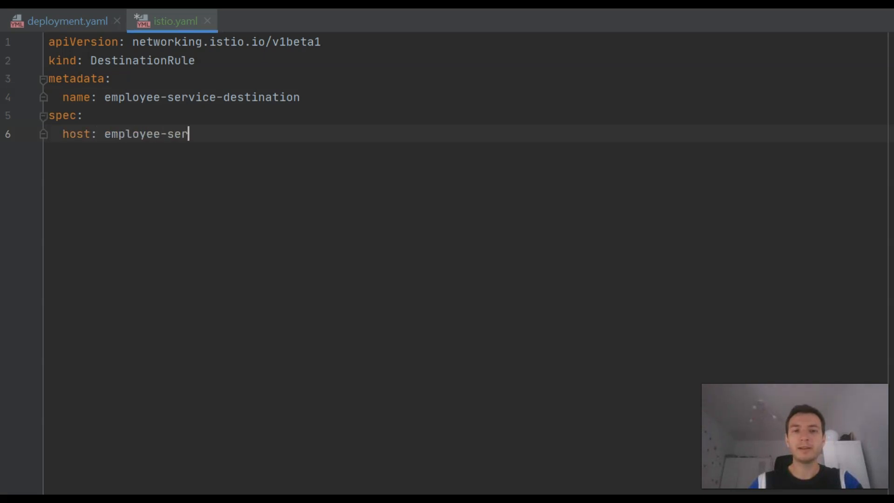
text(vice.default.)
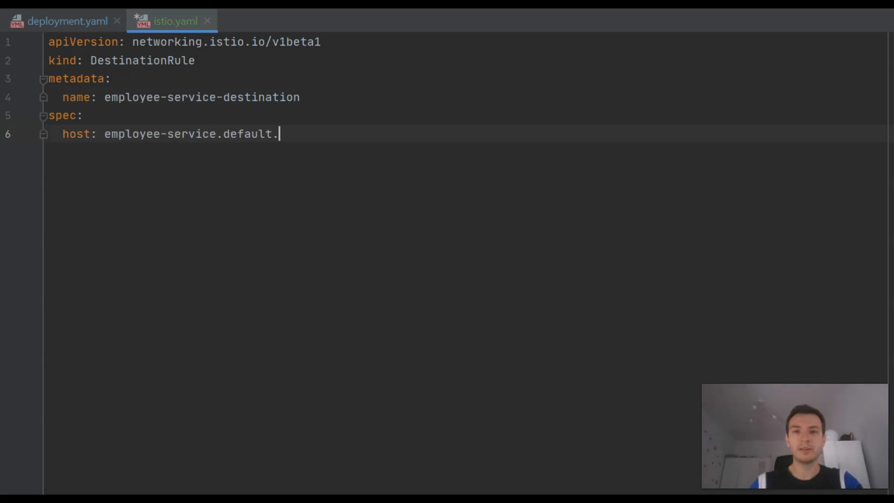
text(svc.cluster.local)
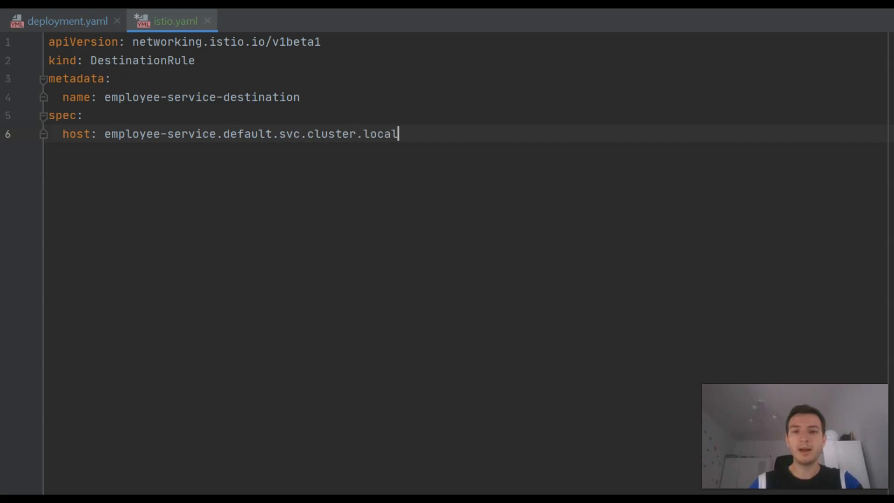
text(subsets:)
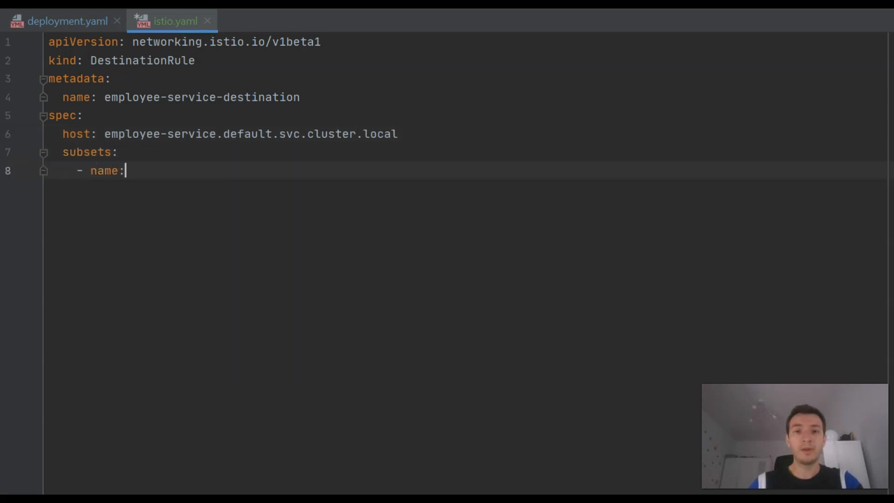
text(v1)
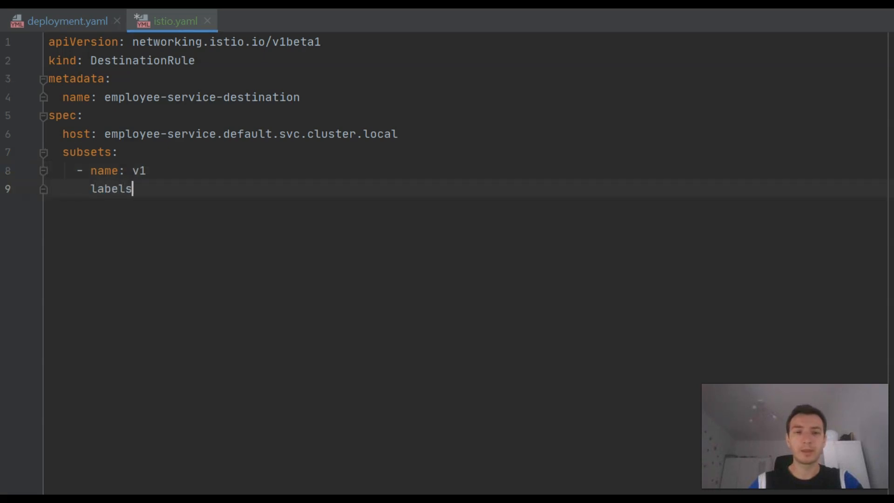
text(:)
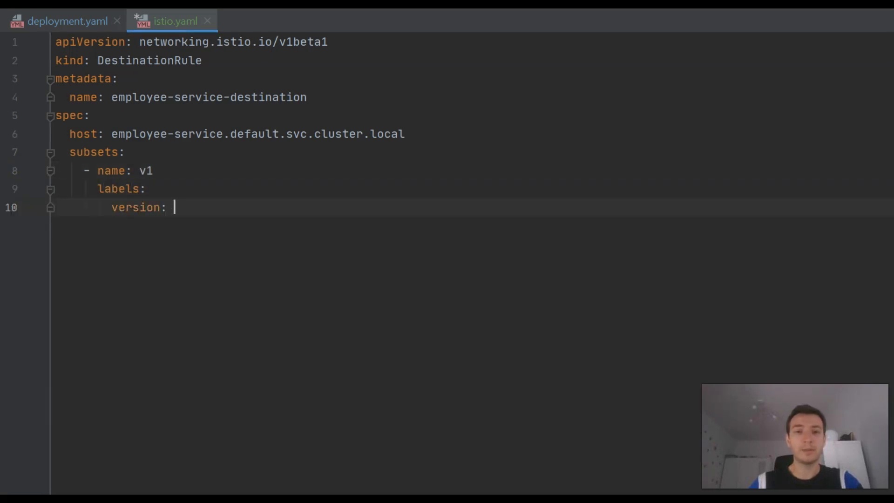
text(v1)
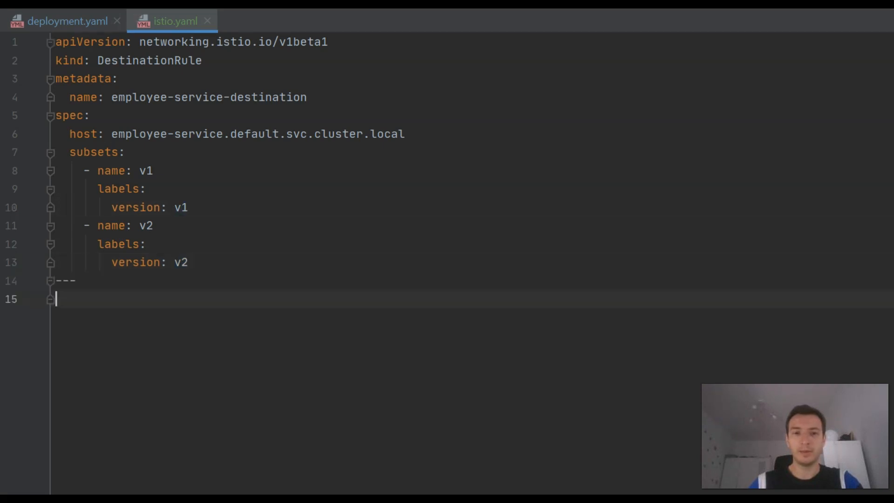
Step: Start a networking.istio.io/v1beta1 VirtualService named employee-service-route with its hosts list
text(apiVersion: networking.istio.io/v1beta1)
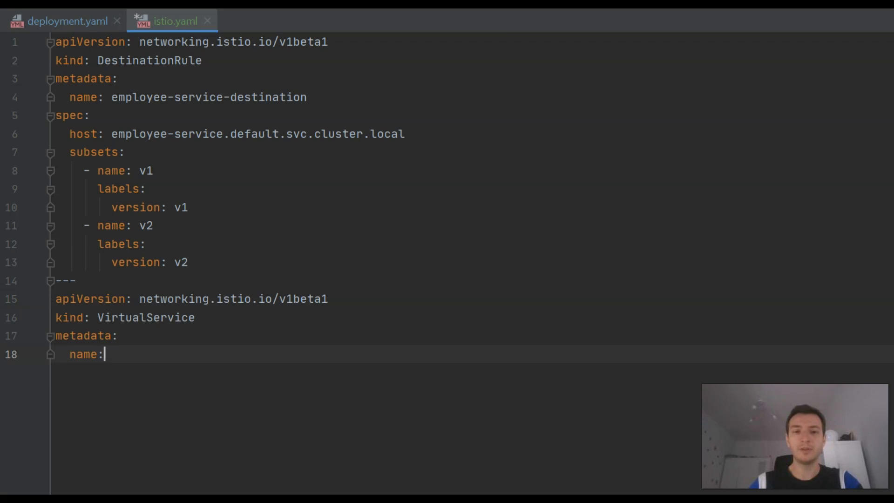
text(employ)
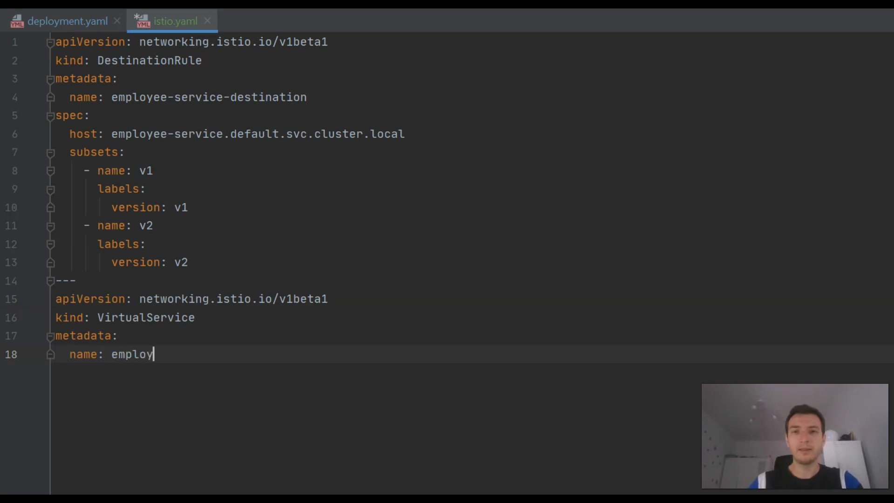
text(ee-service-)
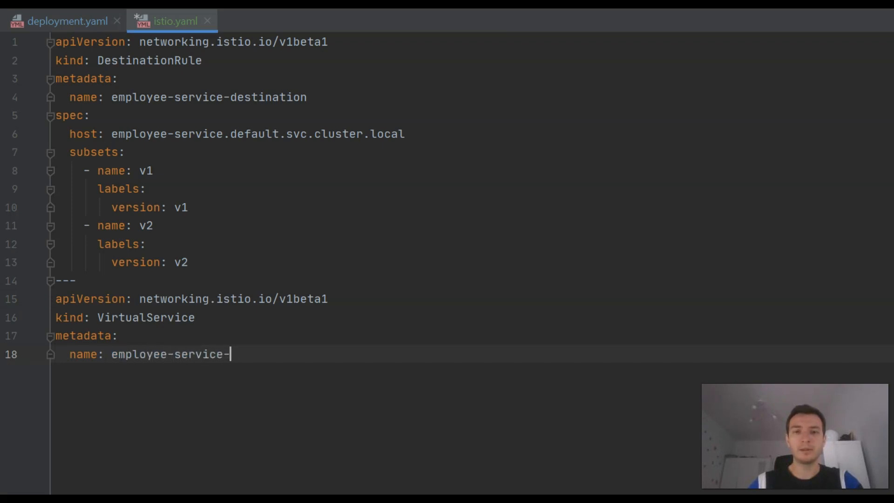
text(route)
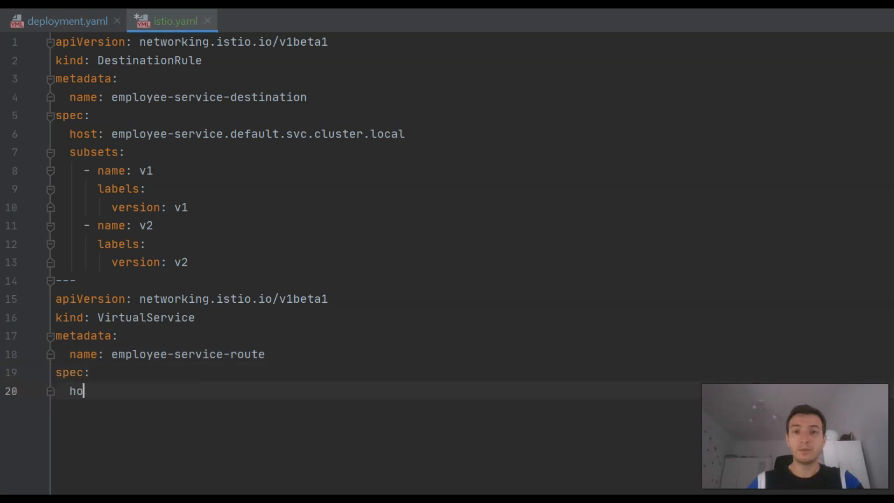
text(sts:)
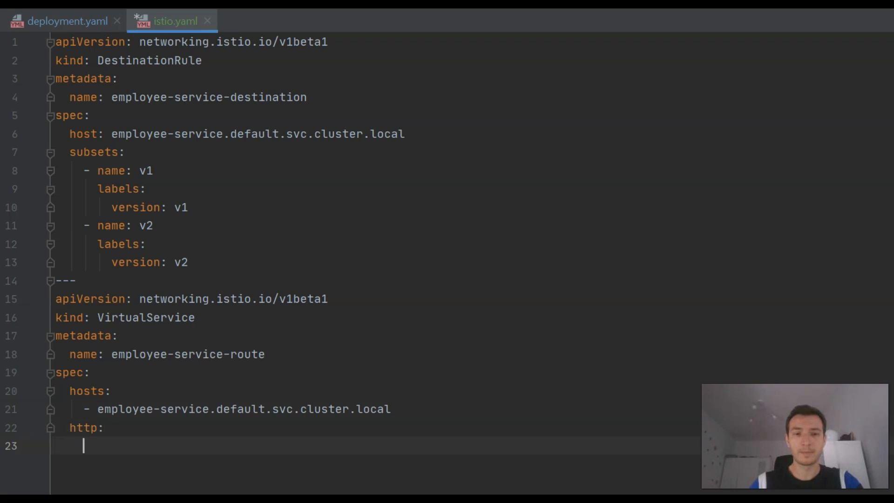
Step: Route X-Version exact v1/v2 to employee-service.default.svc.cluster.local subsets v1/v2, then save
text(- match:)
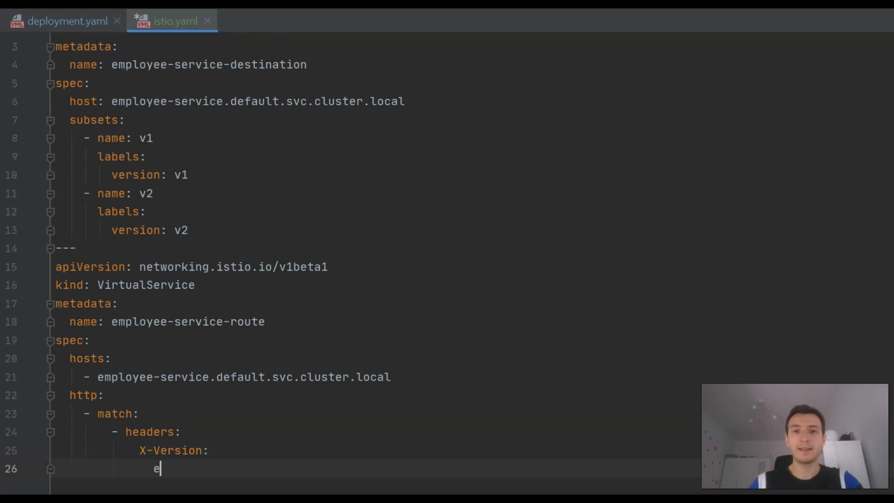
text(xact: v1)
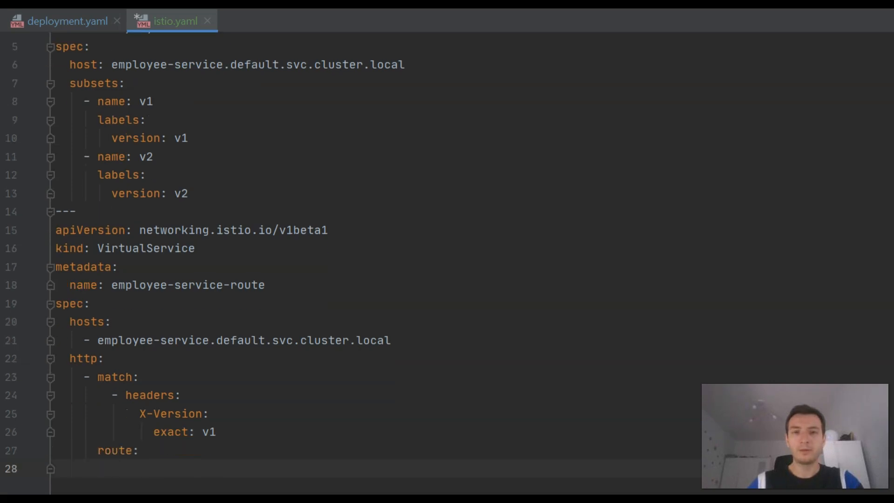
text(- destination:)
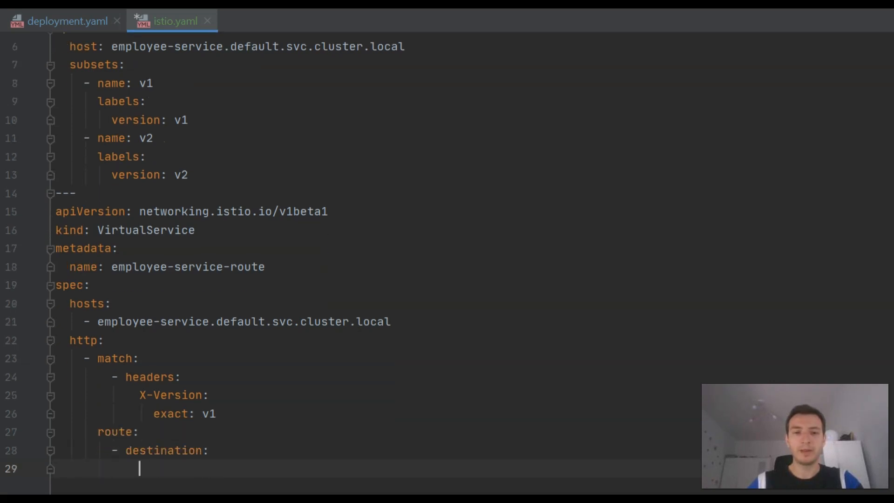
text(host: employee-service.default.svc.cluster.local)
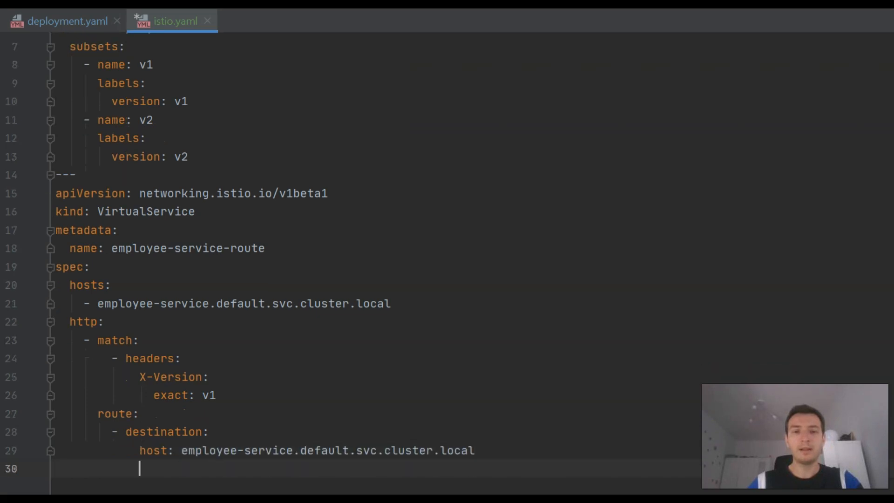
text(subset: v1)
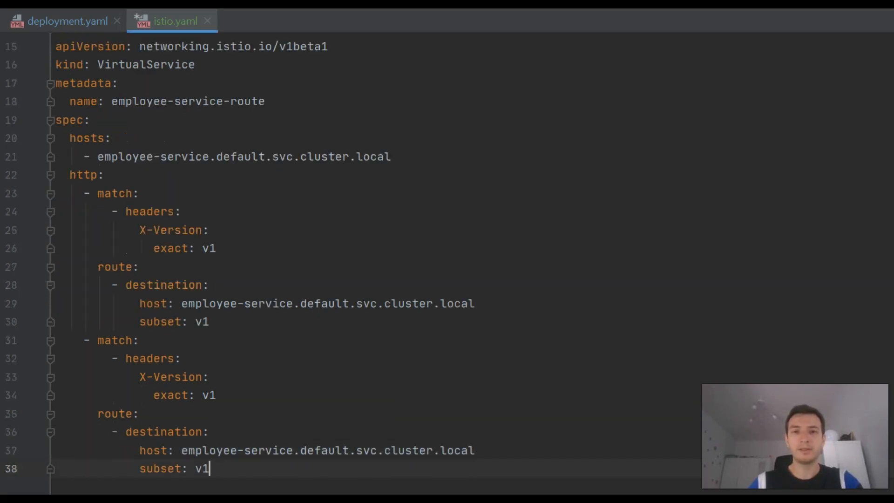
text(v2)
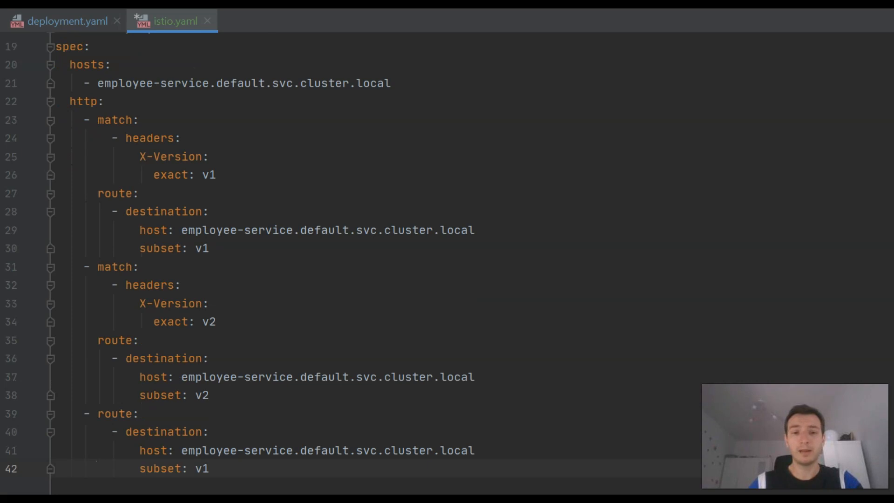
key(Ctrl+S)
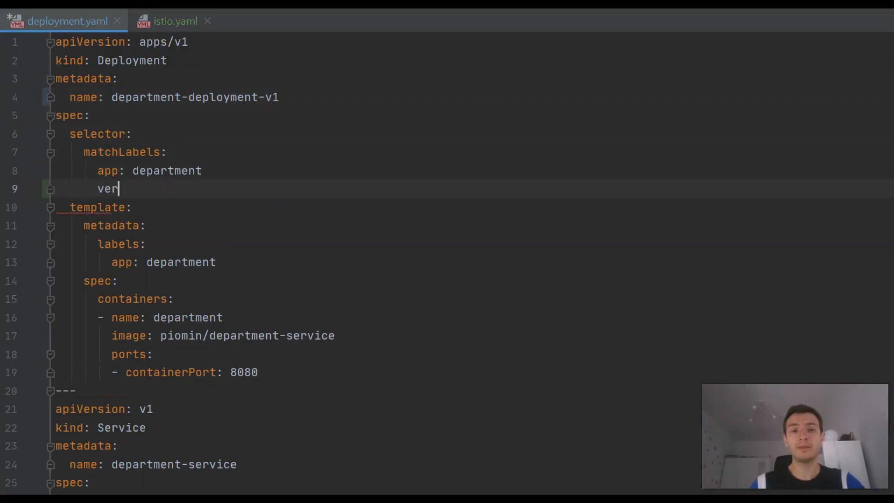
Step: Add the version: v1 label to the department deployment.yaml and move on through the file
text(sion: v1)
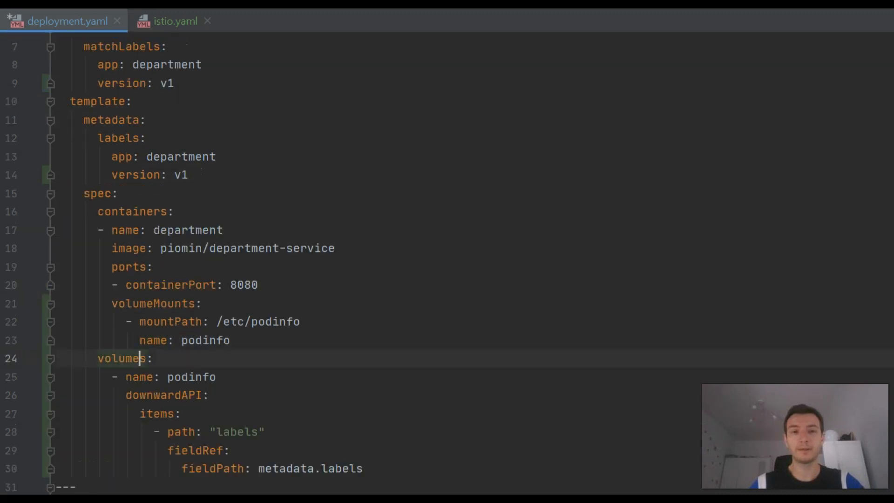
scroll(down, 3)
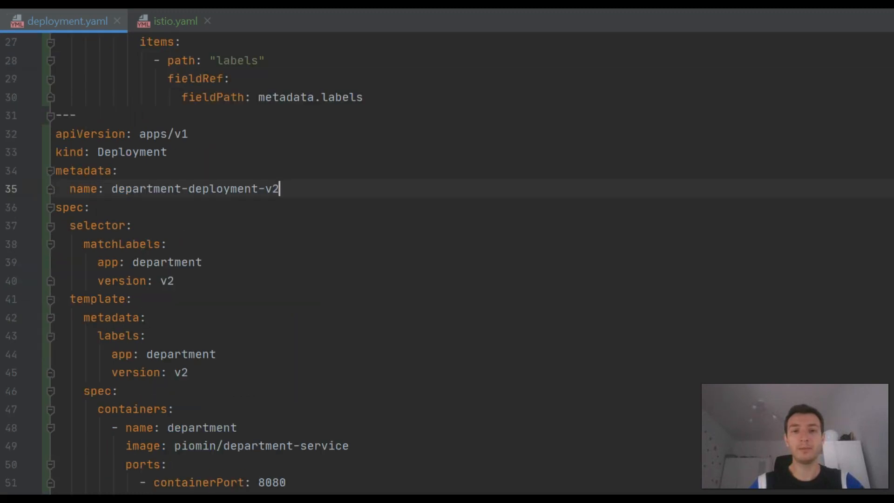
click(174, 21)
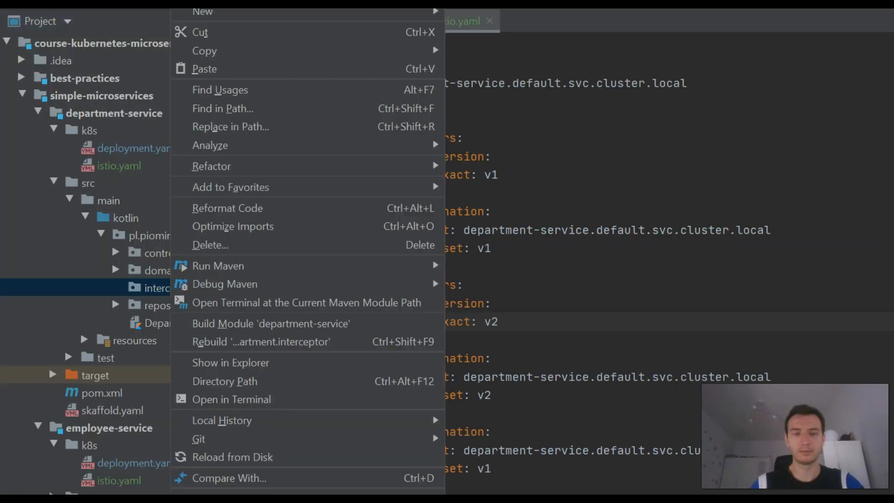
Step: Create a RestTemplateInterceptor Kotlin class implementing ClientHttpRequestInterceptor
click(202, 9)
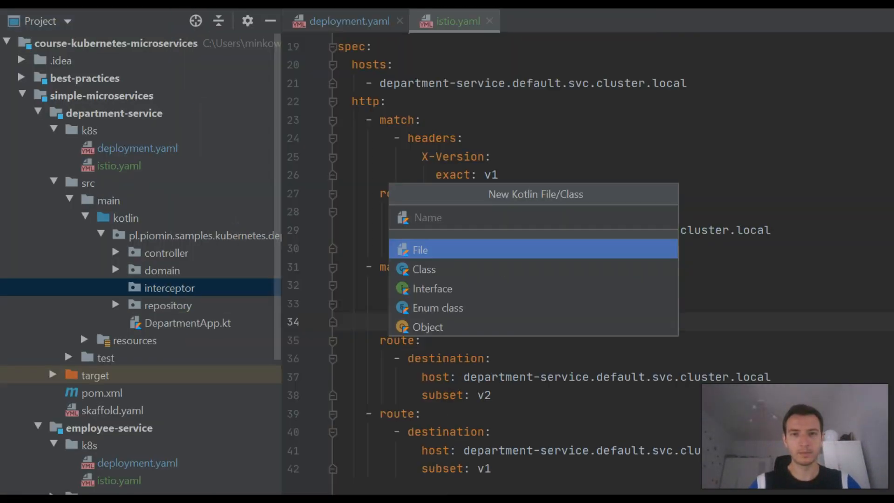
text(RestTemplate)
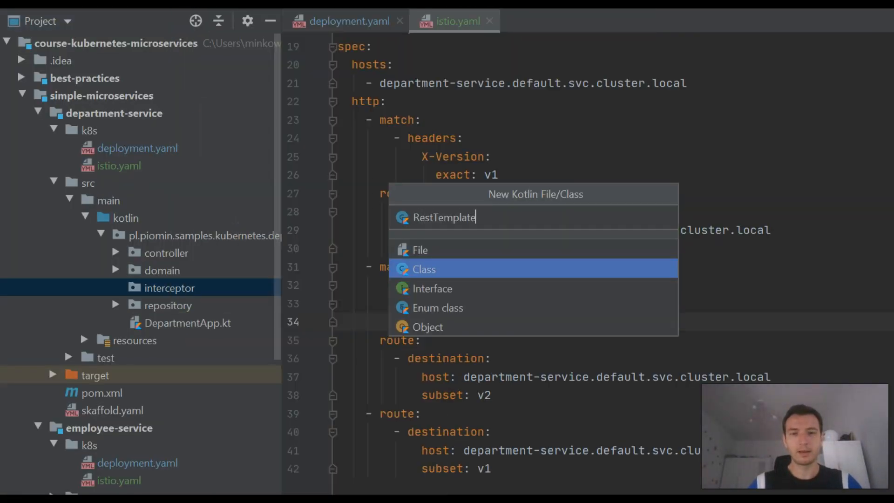
text(Interceptor)
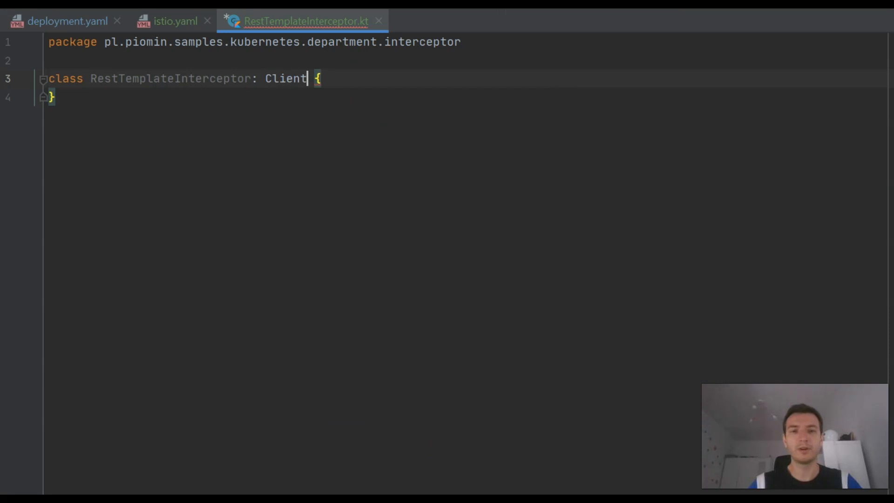
text(HttpR)
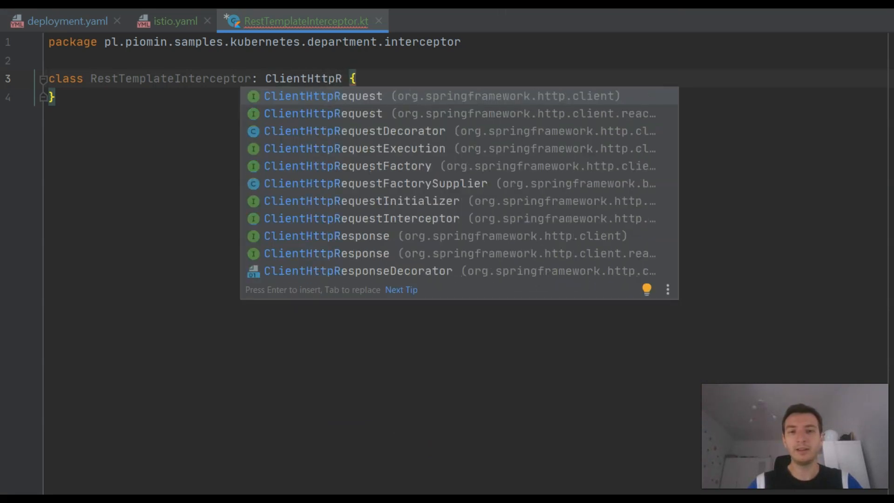
click(361, 218)
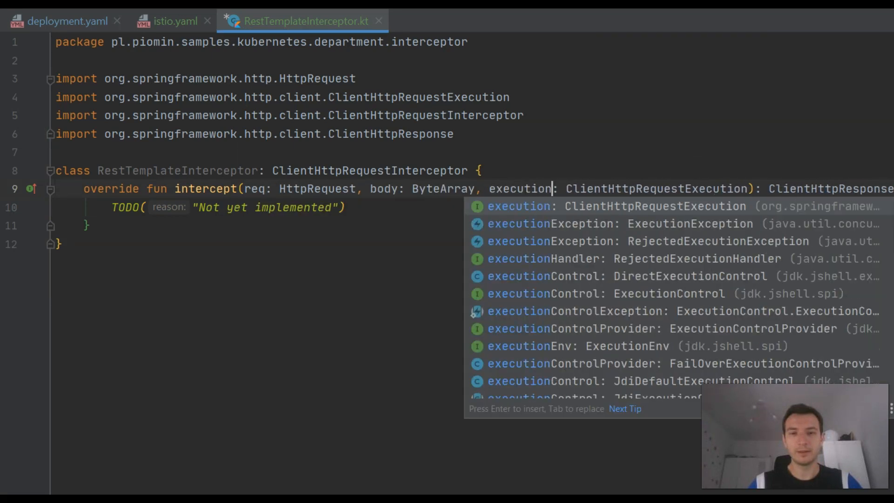
text(@Component)
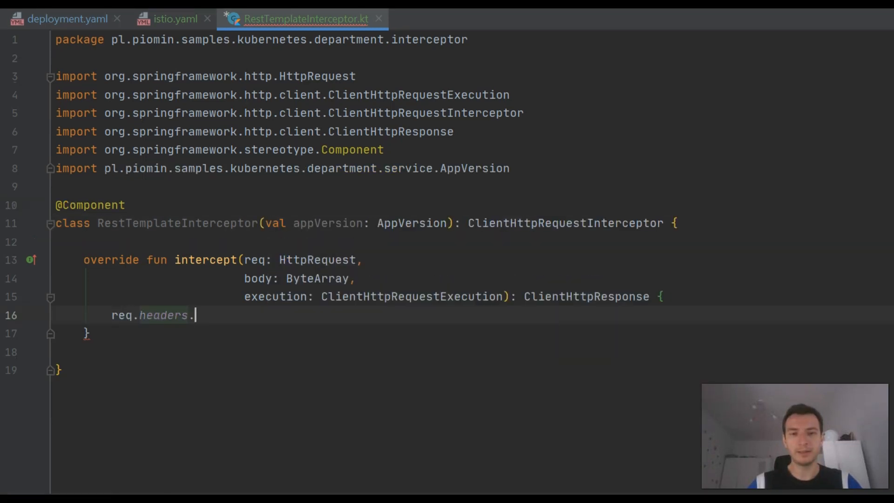
text(add("X-Version",)
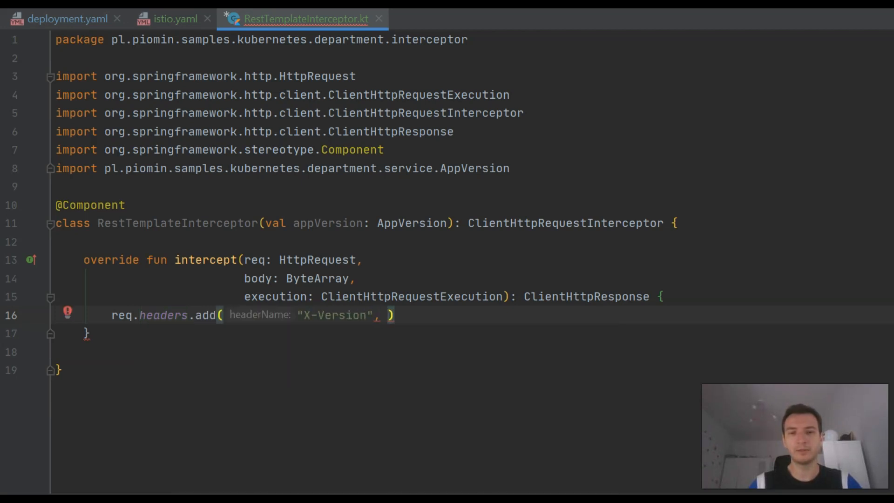
text(appVersion.)
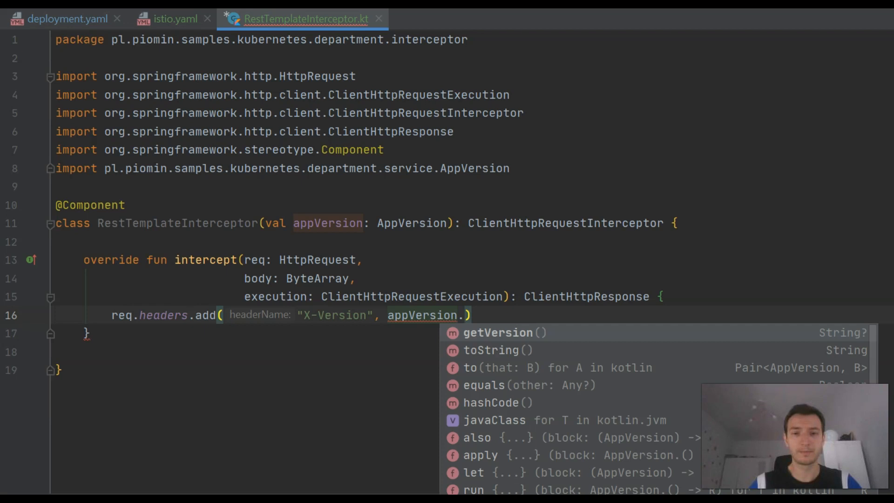
click(498, 333)
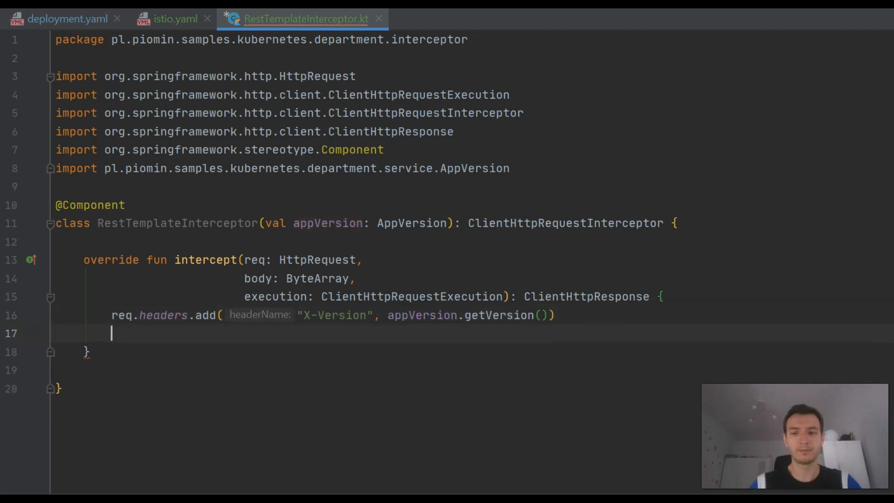
text(return execution.execute(re)
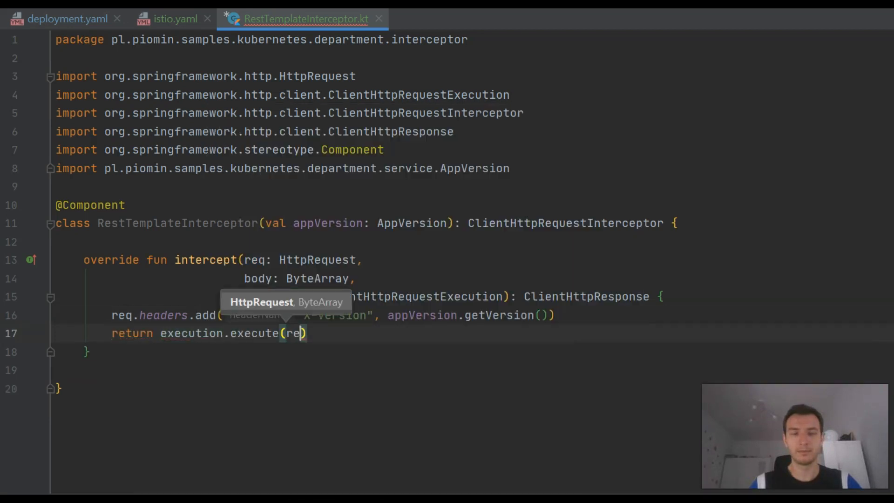
text(, bo)
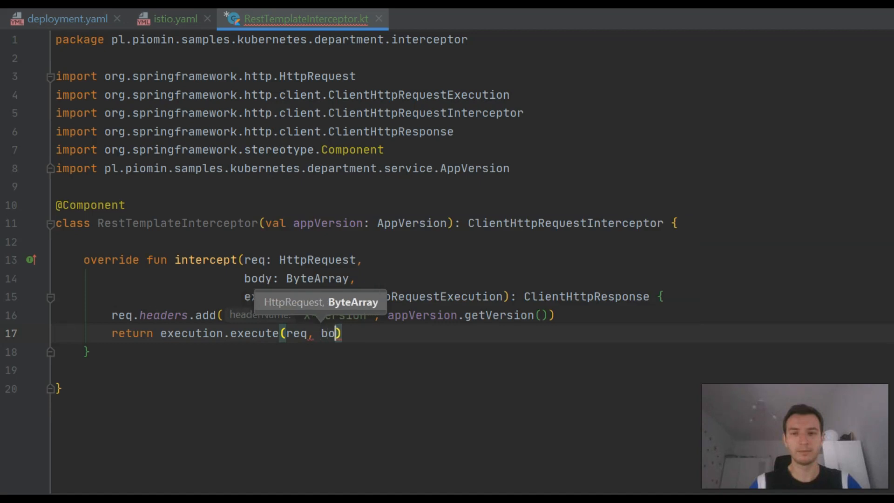
click(458, 18)
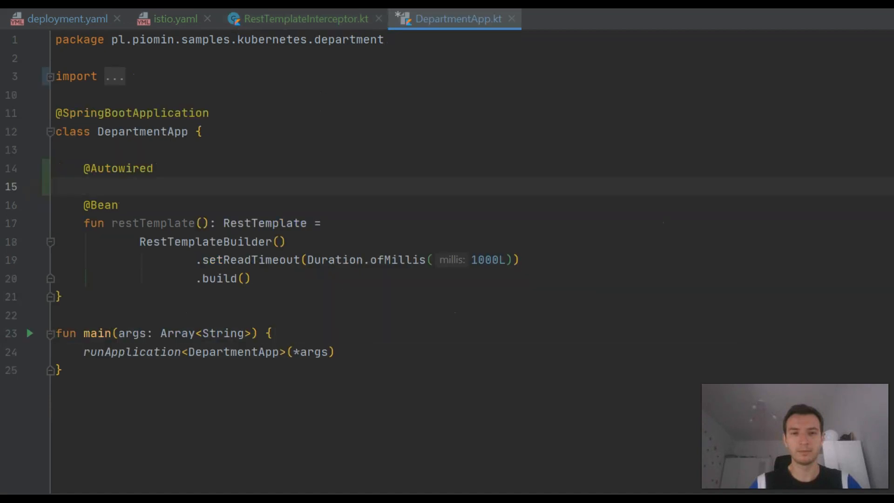
Step: Inject a lateinit RestTemplateInterceptor into DepartmentApp and register it via .interceptors(interceptor)
text(lateinit var interceptor: RestTemplateInterceptor)
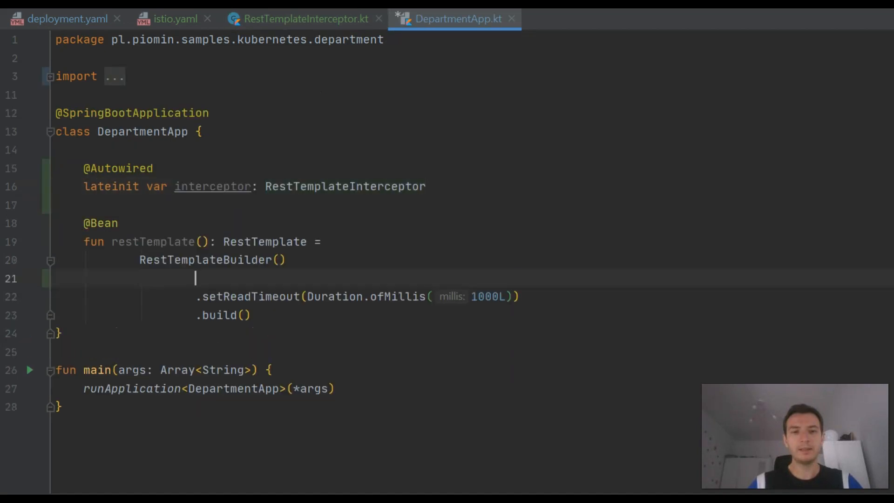
text(.interceptors(interceptor))
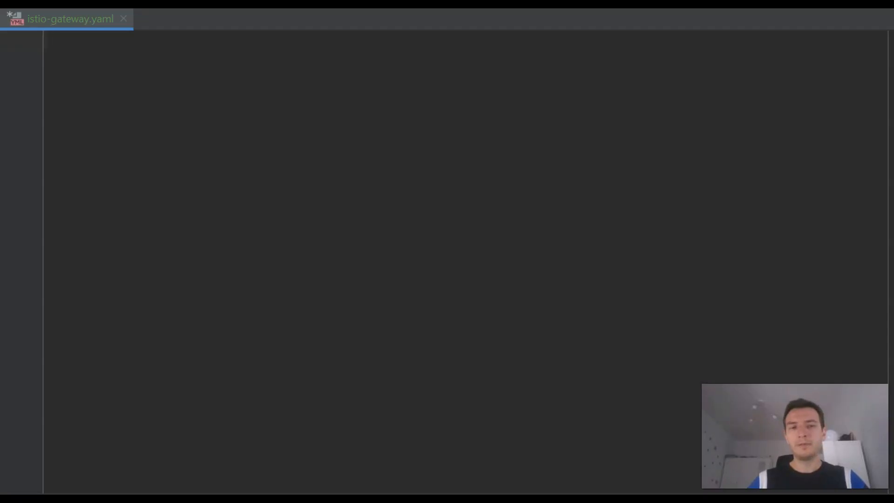
Step: Write the v1beta1 Gateway microservices-gateway with selector istio: ingressgateway and host microservices.example.com
text(apiVersion: networking.istio.io/v1beta1)
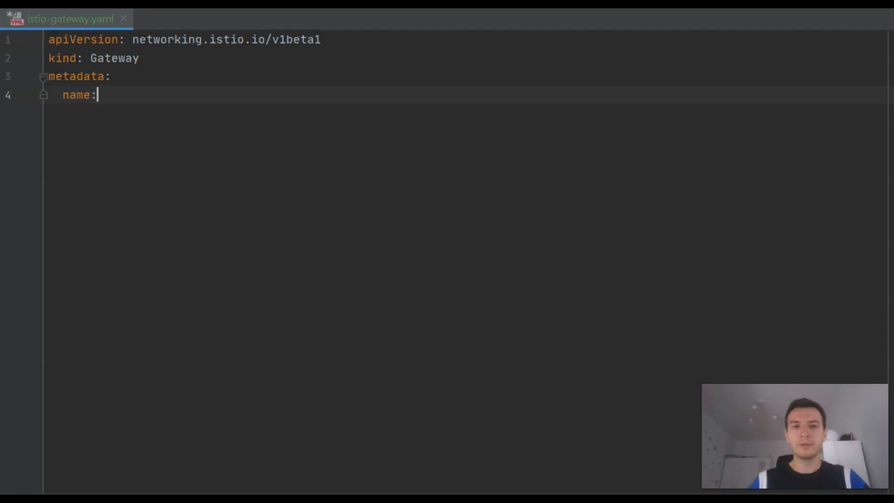
text(microservices-gateway)
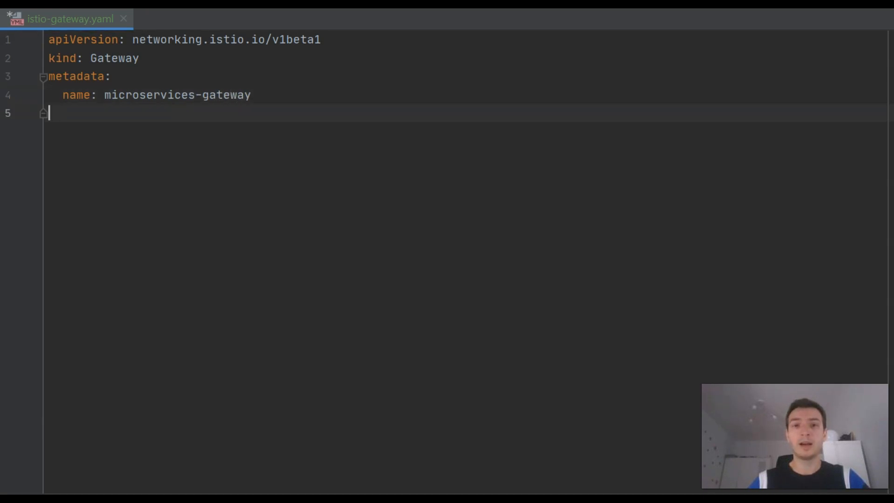
text(spec:)
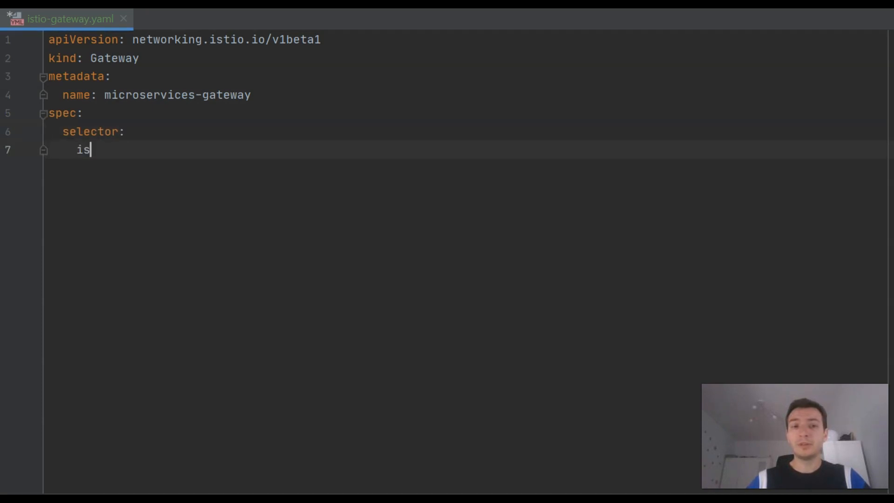
text(tio: ing)
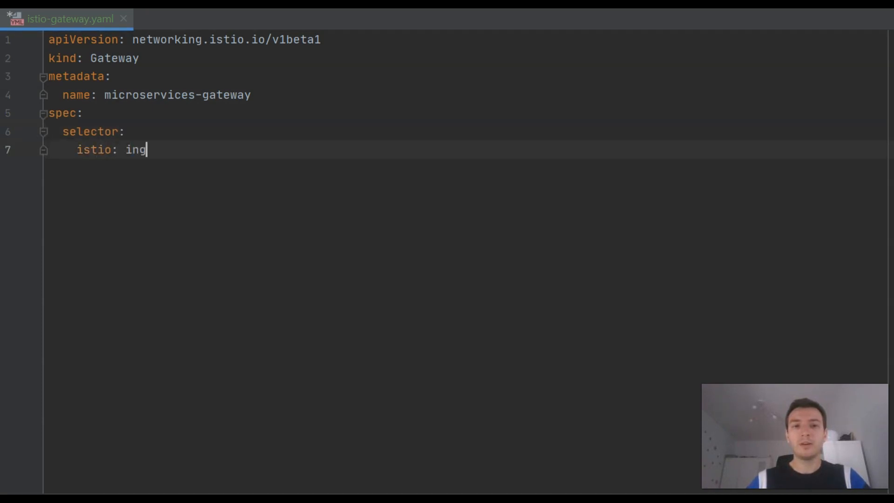
text(ressgateway)
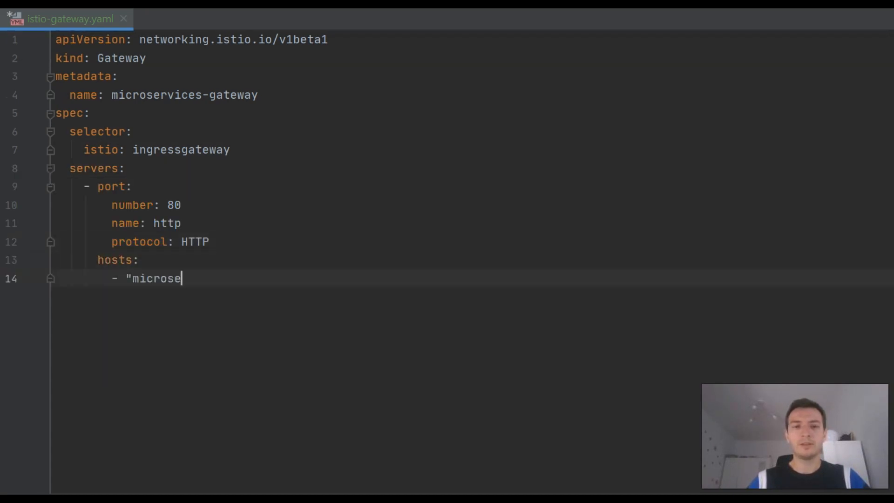
text(rvices.example)
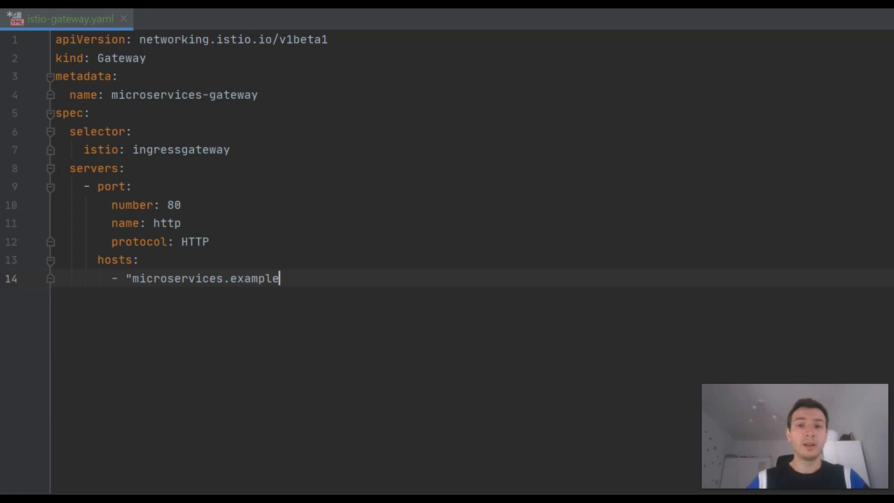
text(.com")
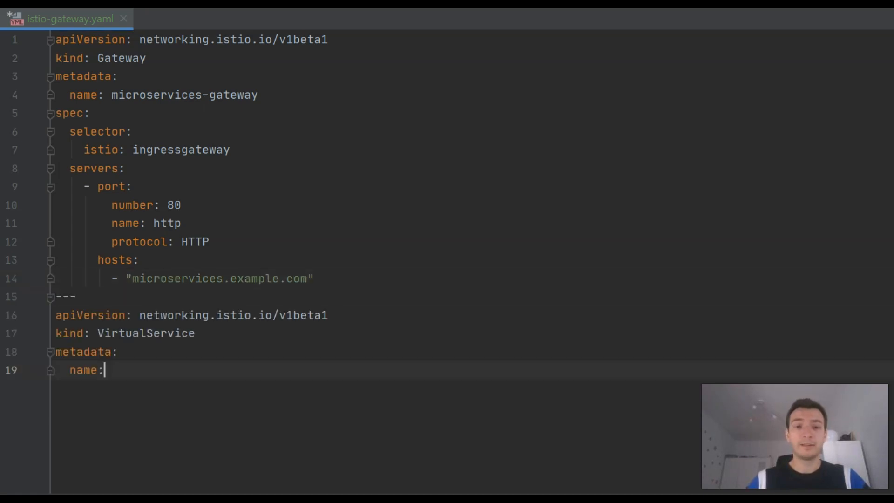
Step: Start VirtualService employee-service-gateway on microservices-gateway, matching uri prefix /employee with a rewrite
text(employee)
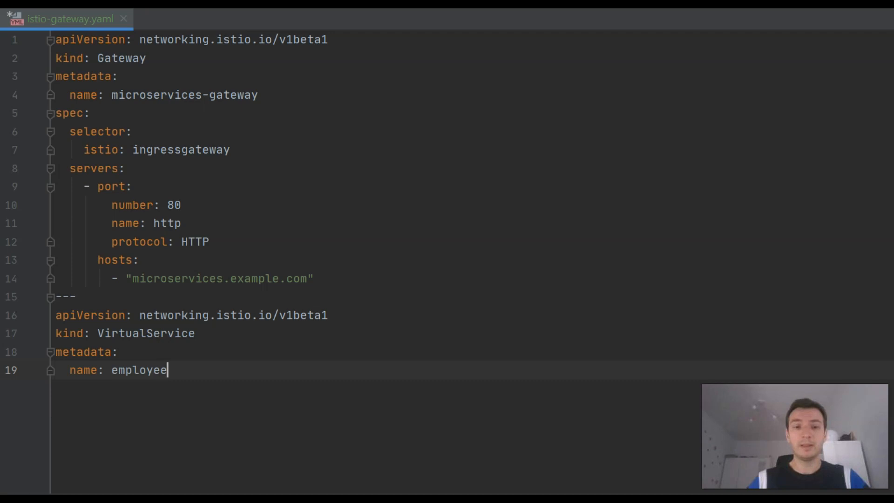
text(-service-gateway-route)
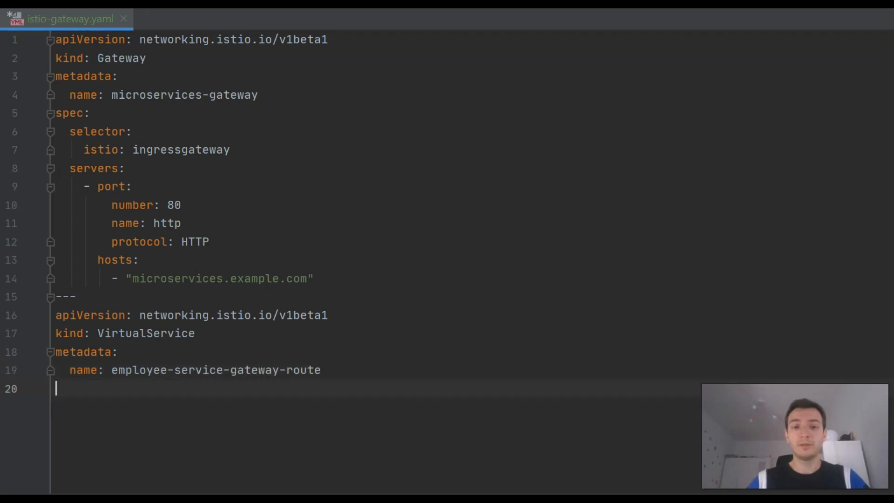
text(spec:\n  hosts:)
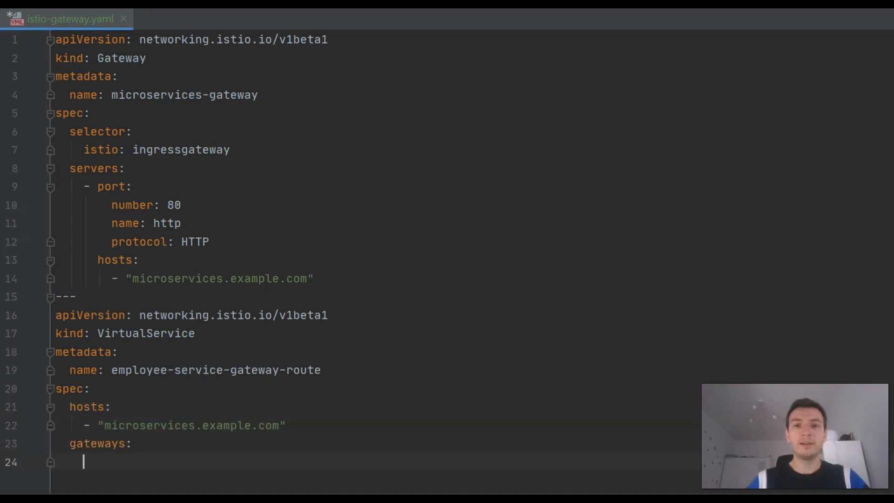
text(- microservices)
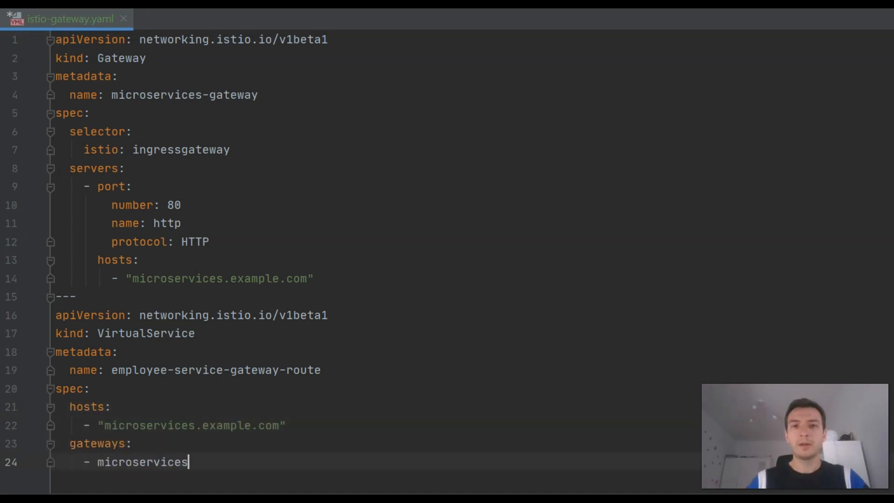
text(-gateway)
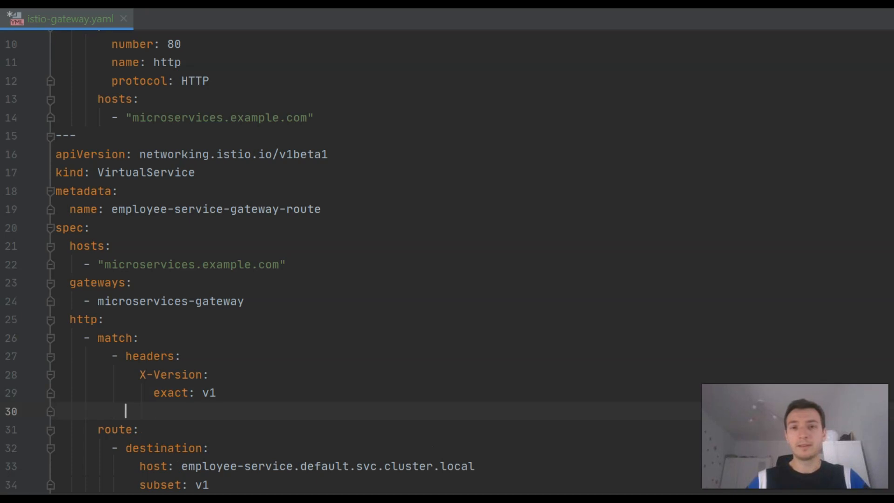
text(uri:)
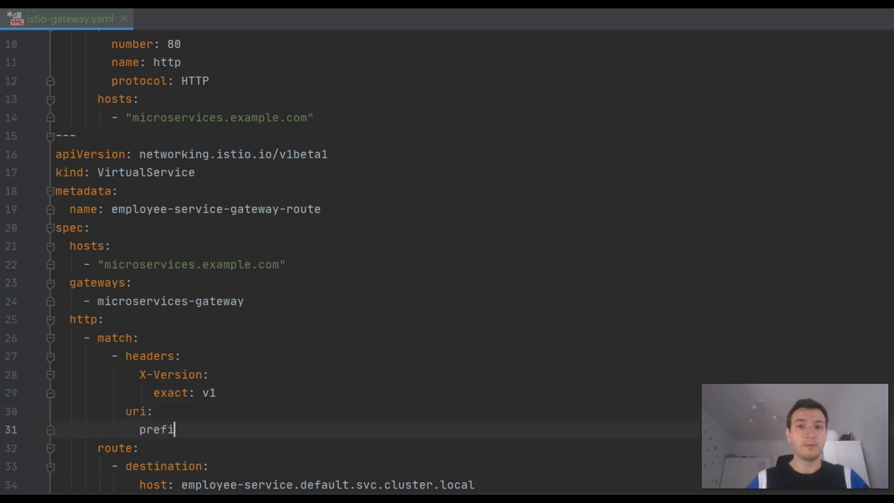
text(x: /employee)
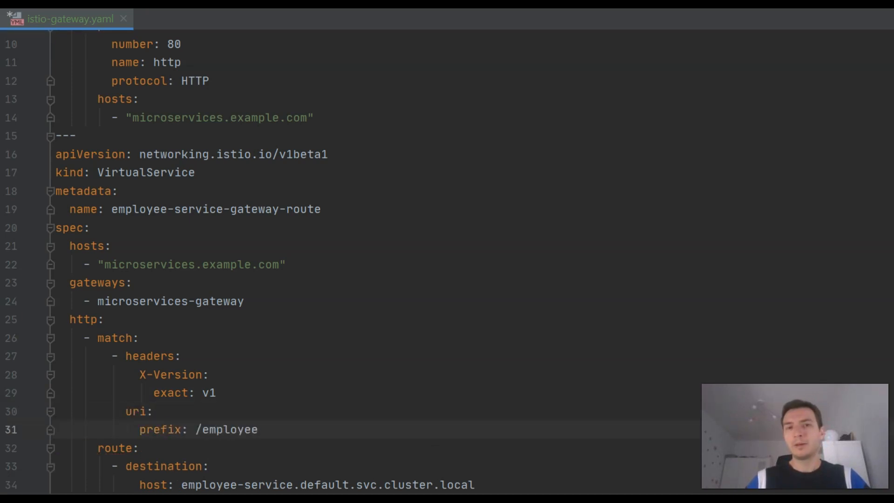
text(rewrite:)
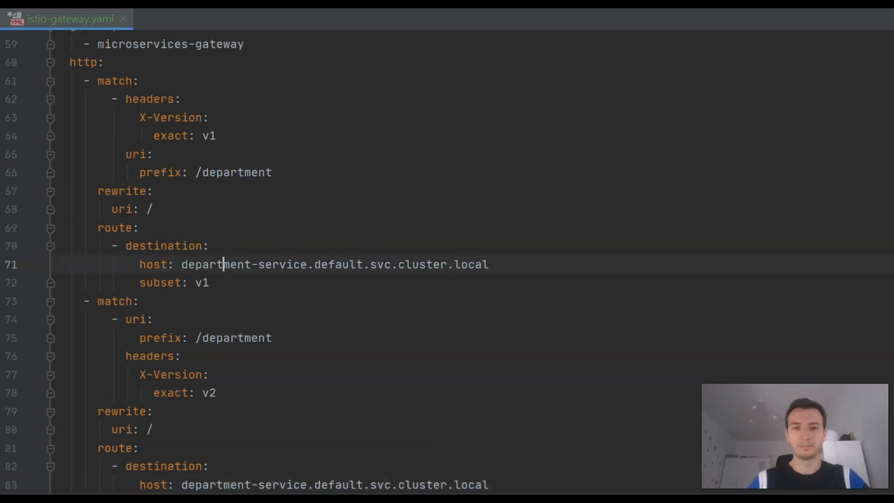
Step: Review the organization-service route and restore the Project tree showing k8s/istio-gateway.yaml
scroll(down, 3)
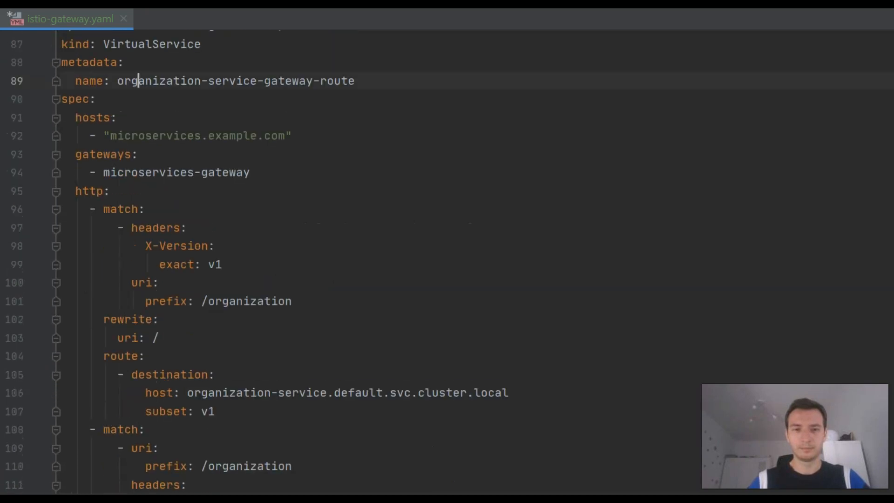
double_click(158, 81)
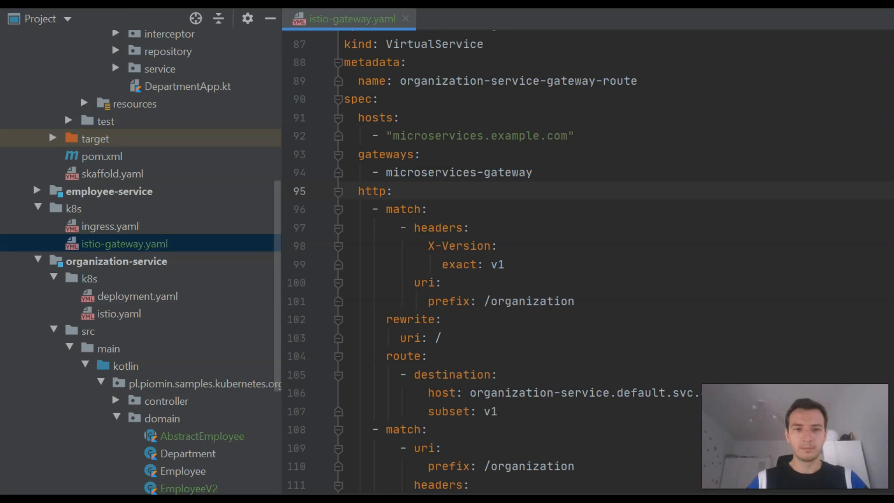
scroll(down, 3)
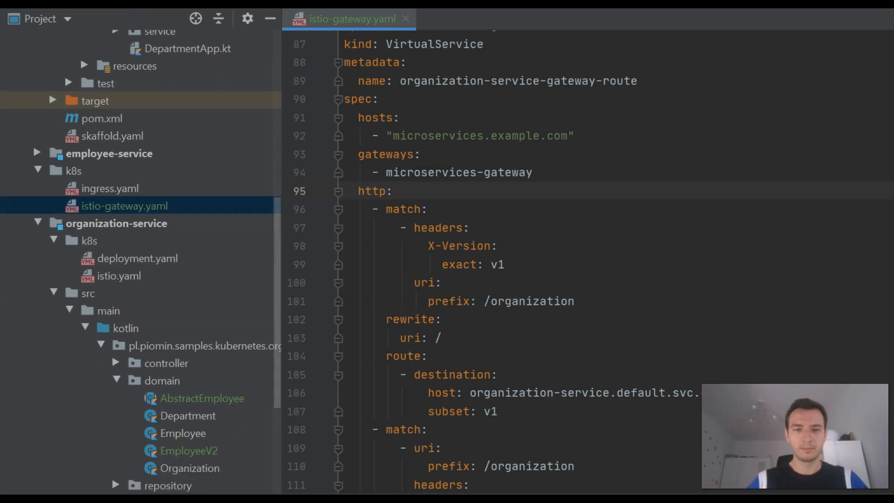
click(73, 171)
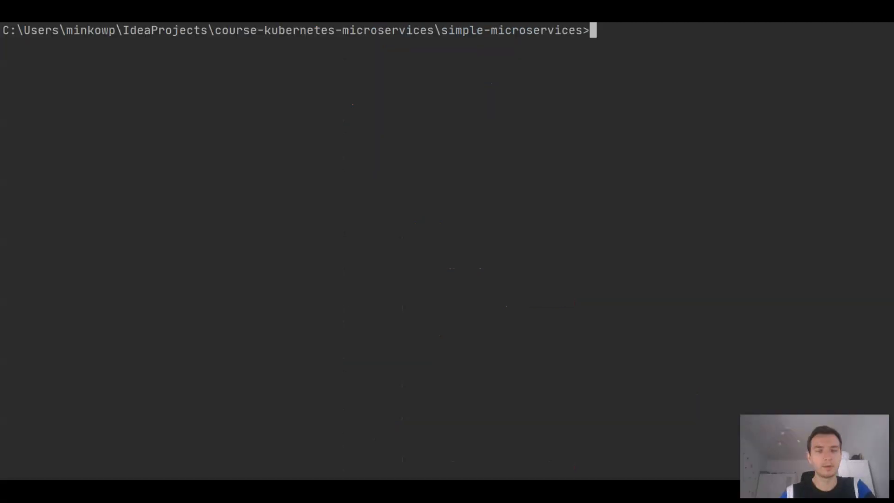
Step: Apply k8s\istio-gateway.yaml to the cluster with kubectl apply
text(kubectl appl)
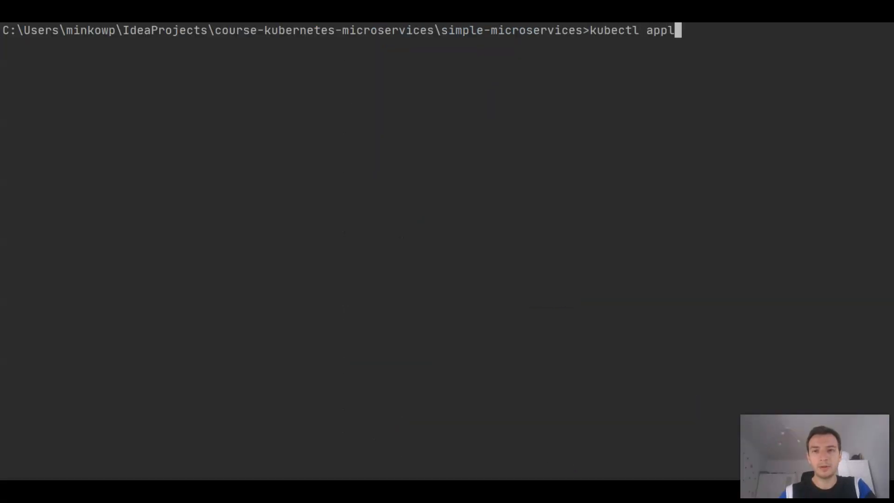
text(y -f k8)
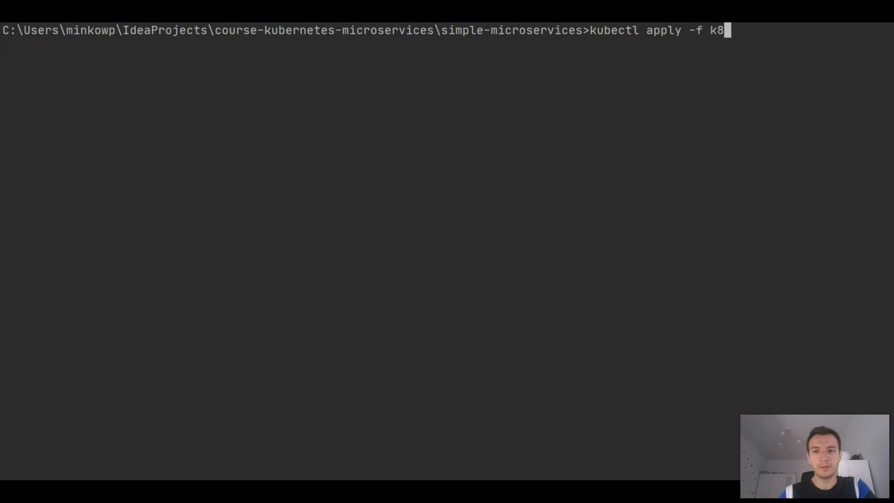
text(s\istio-gateway.yaml)
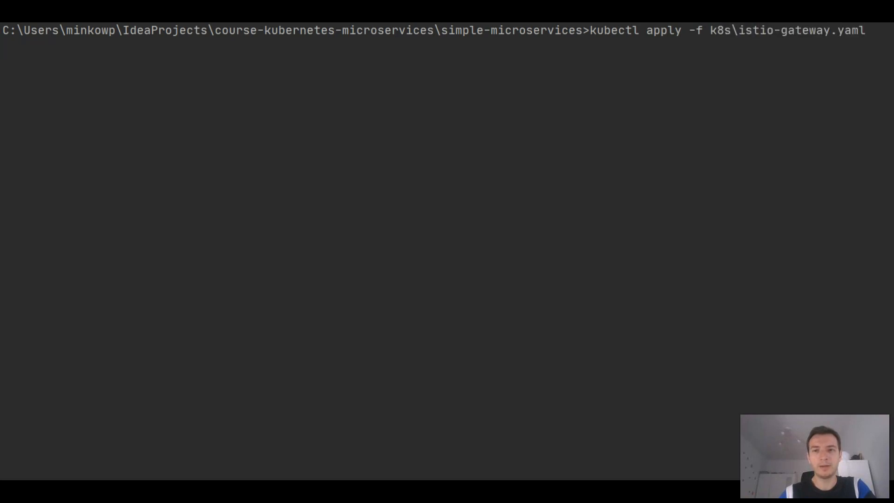
text(kubectl get)
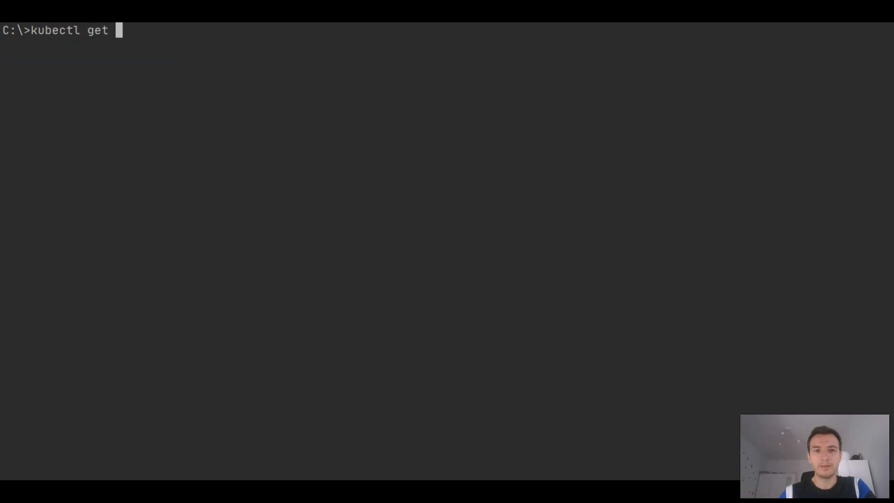
Step: List deployments and Istio virtual services, highlighting the department service host
text(deployment)
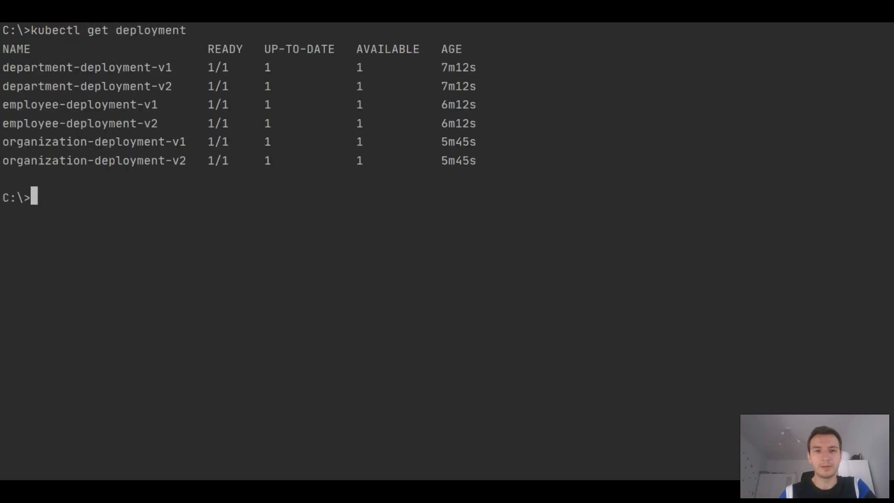
text(kubectl get)
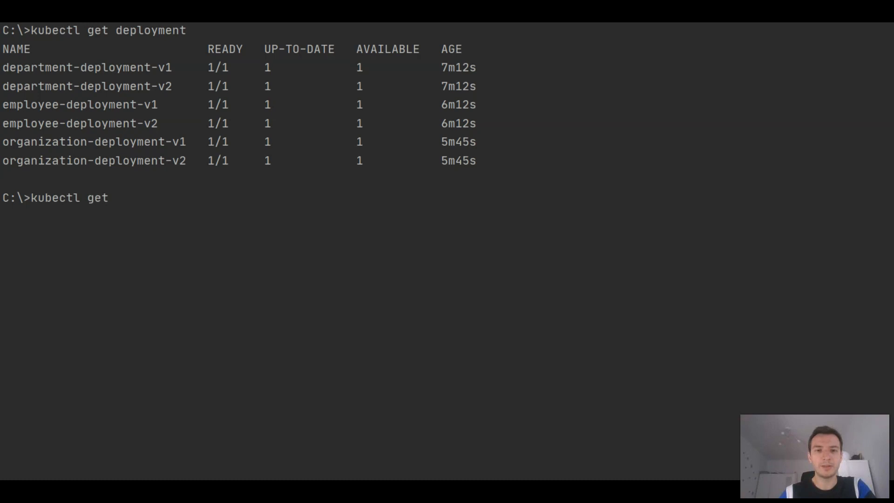
text(virtua)
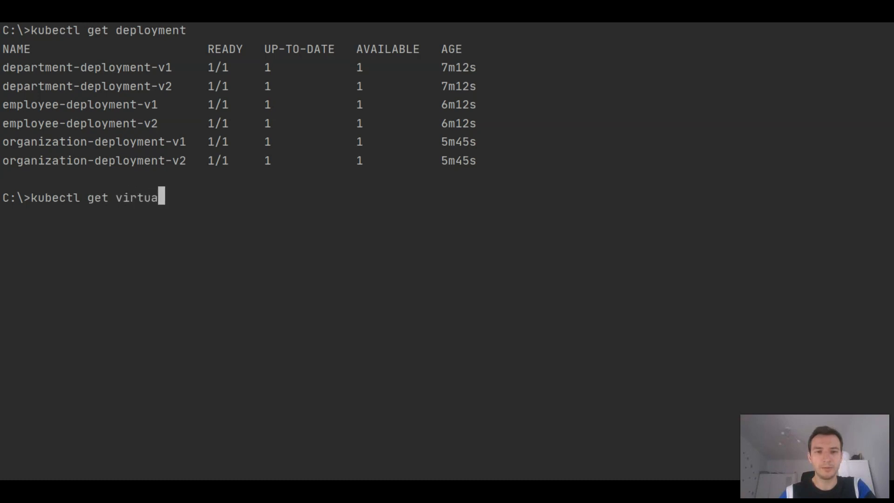
text(lservice.networking.istio.i)
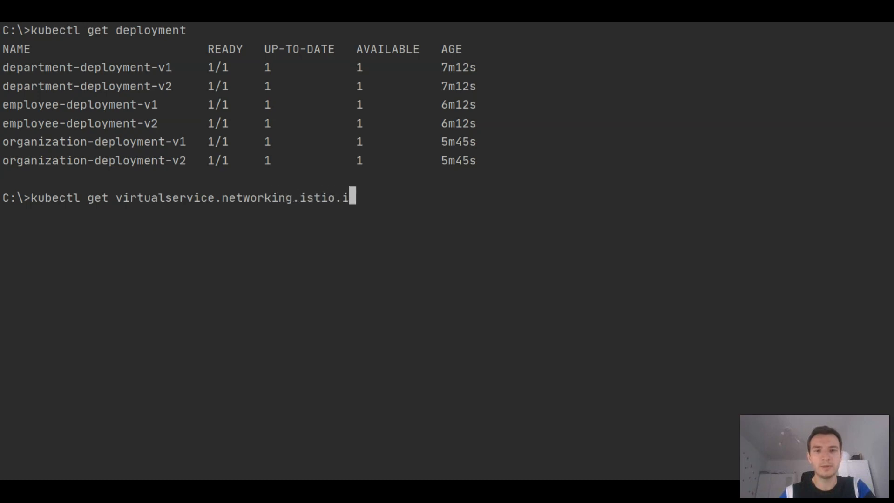
key(Enter)
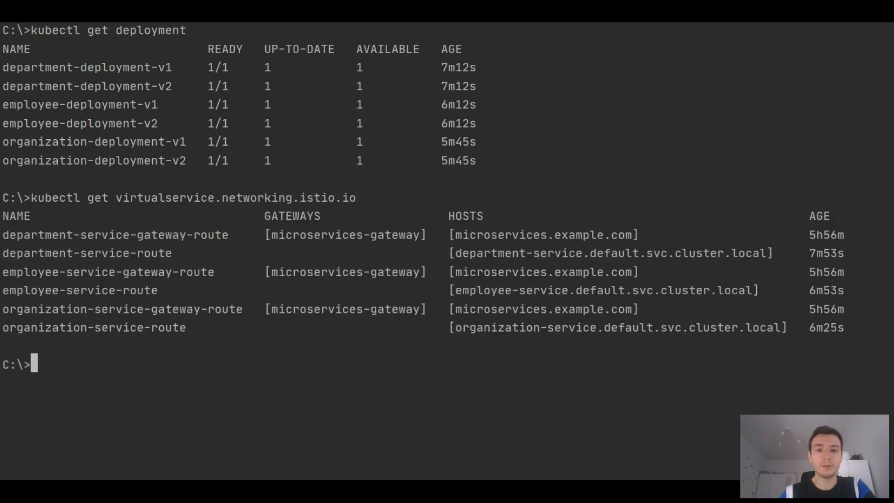
double_click(509, 253)
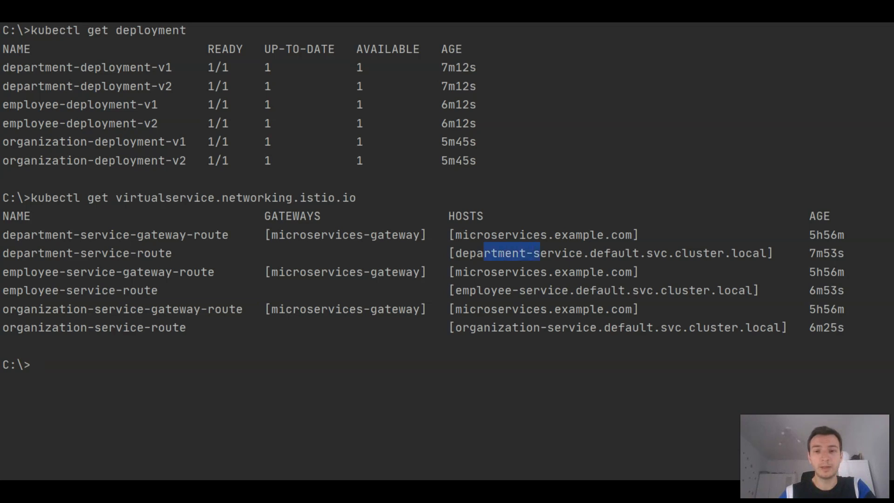
double_click(508, 271)
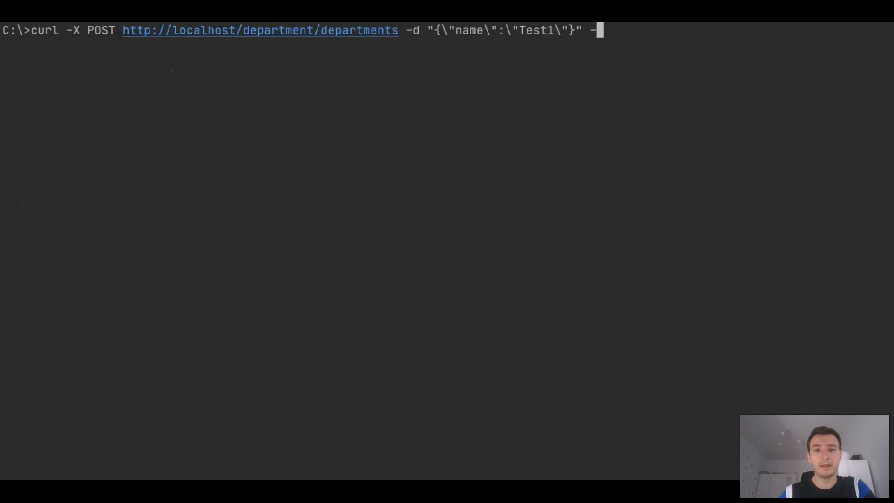
Step: POST department Test1 with X-Version v1 and v2, then employee John Smith, via host microservices.example.com
text(H ")
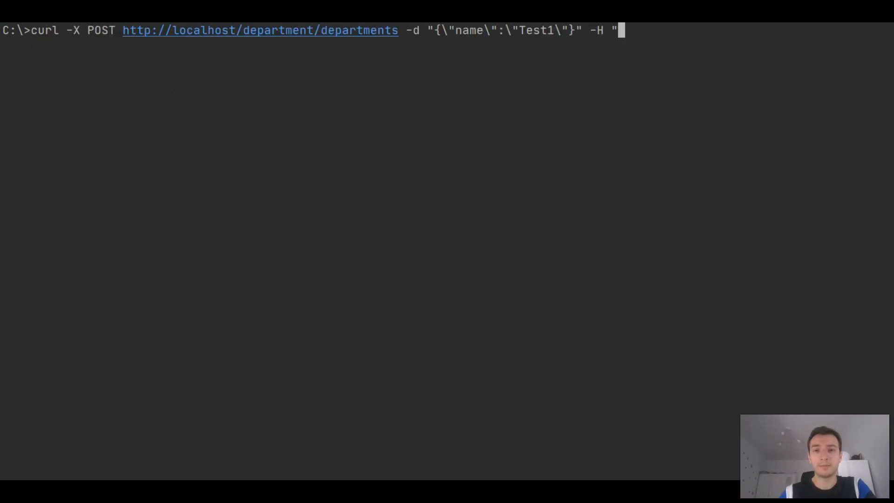
text(Host:mi)
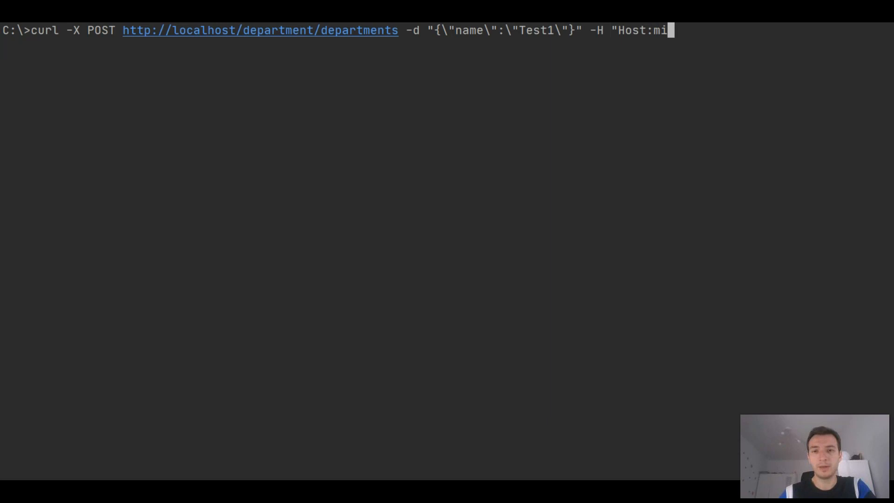
text(croservices.example)
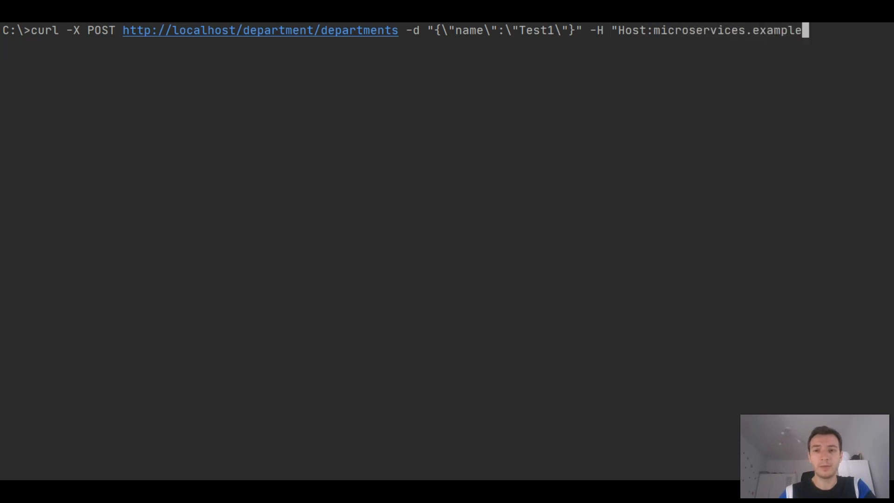
text(.com" -H "X-Version)
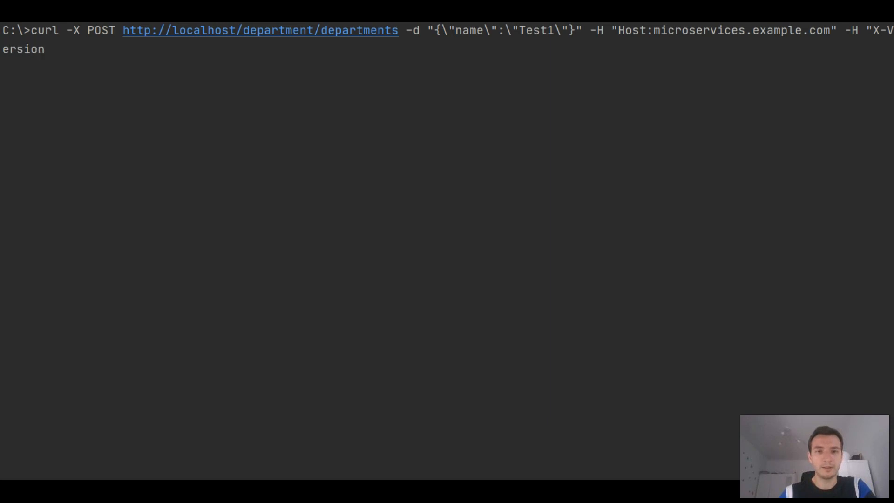
text(:v1)
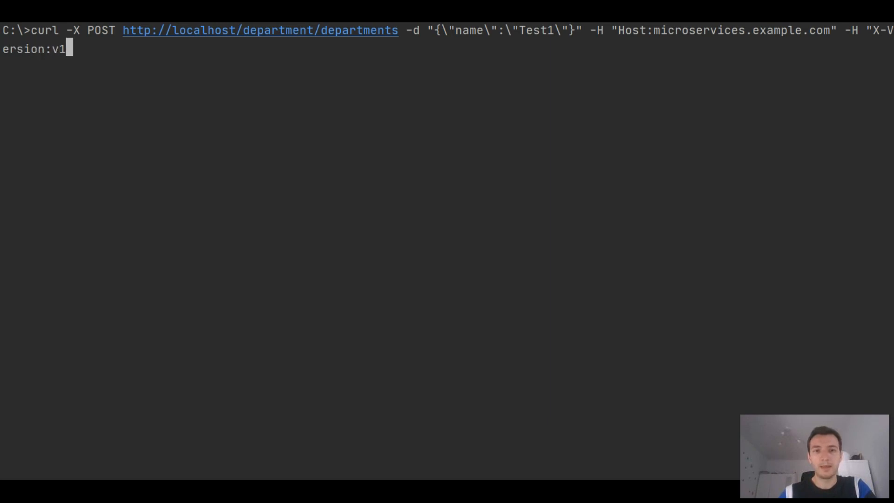
text(" -H)
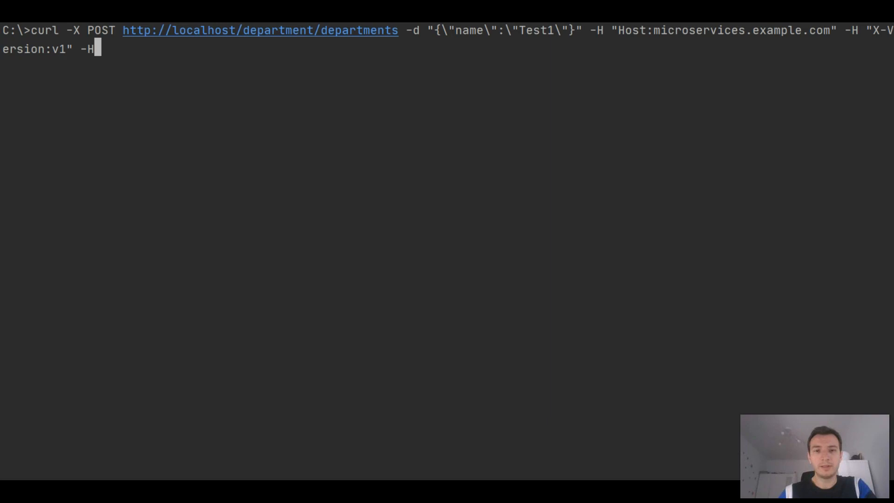
text("Content-Type)
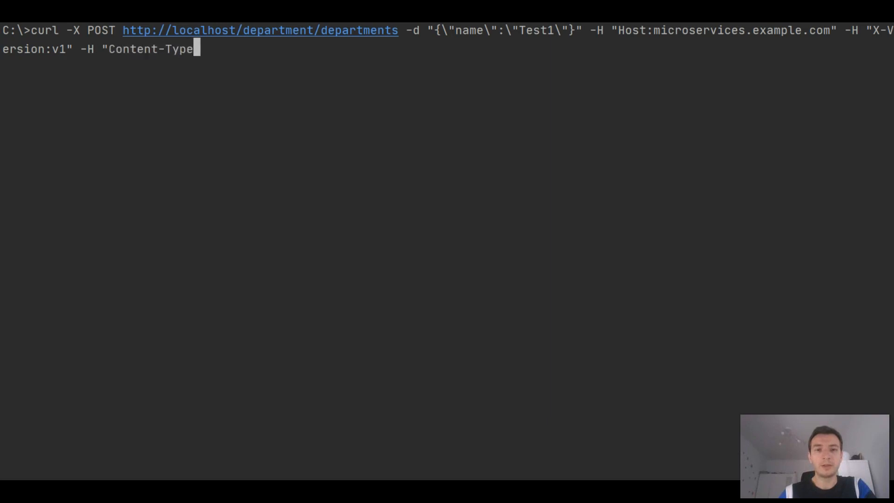
text(:application/json)
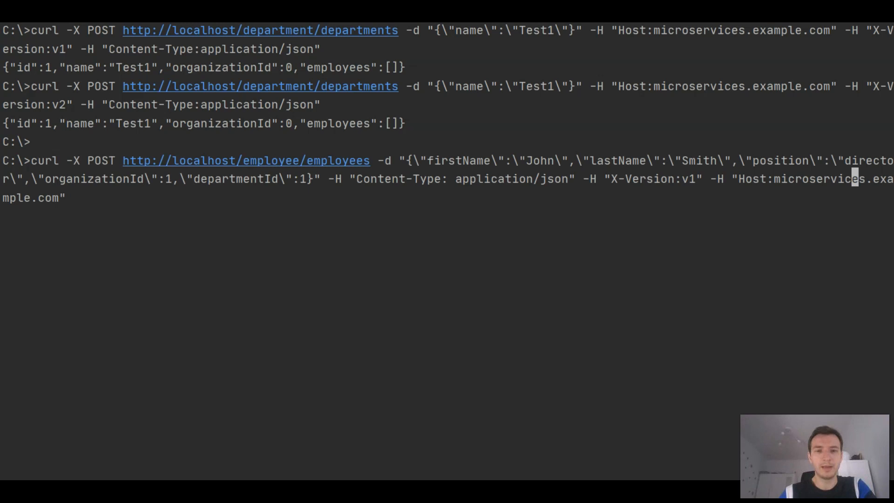
key(Enter)
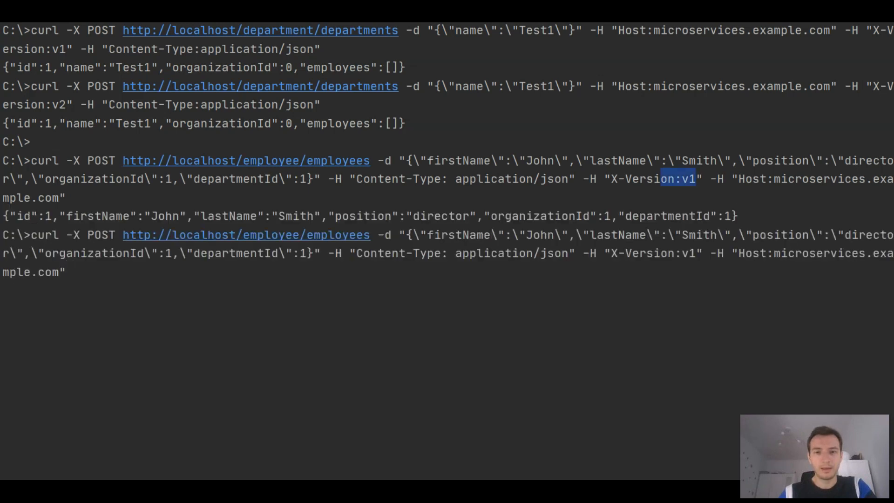
key(Enter)
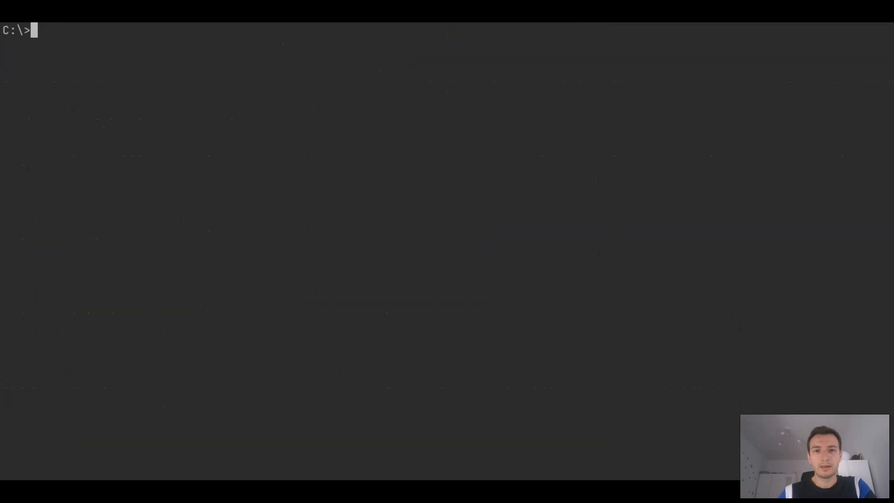
Step: GET /employee/employees with X-Version v1 then v2, comparing split versus combined names
text(curl http://localhost/employee/employees -H "X-Version:v1" -H "Host:microservices.example.com")
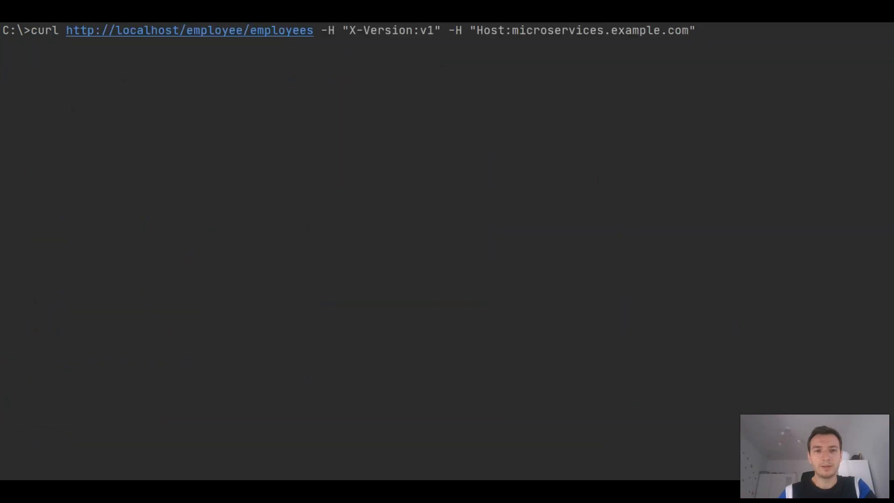
key(Enter)
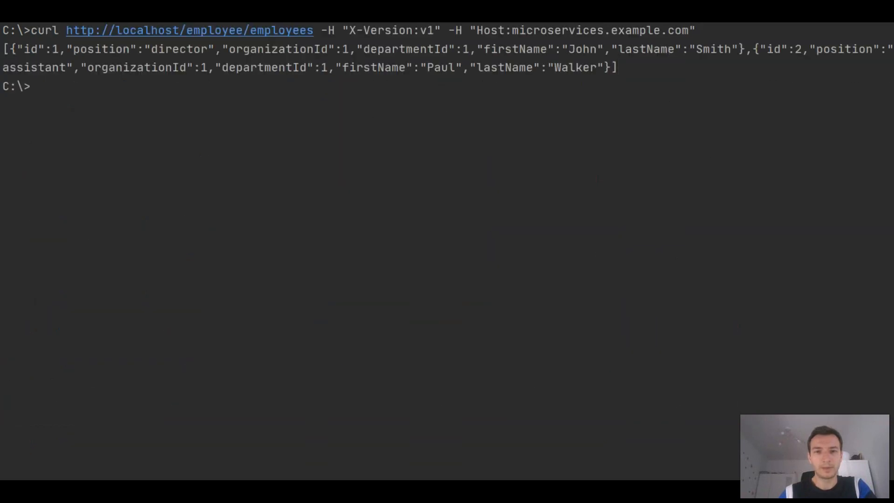
double_click(509, 67)
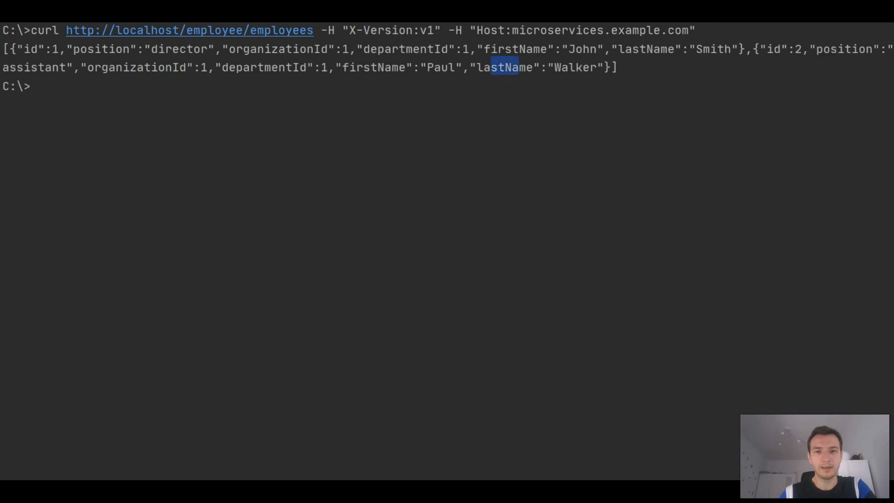
text(curl http://localhost/employee/employees -H "X-Version:v2" -H "Host:microservices.example.com")
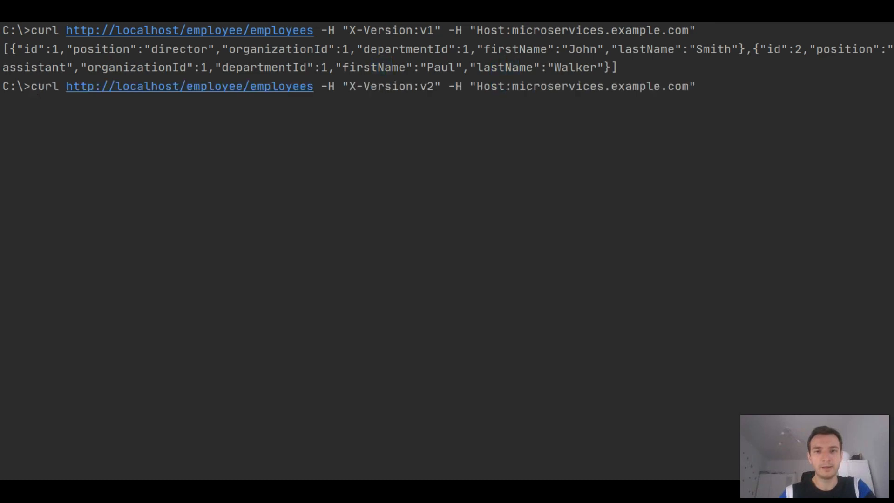
key(Enter)
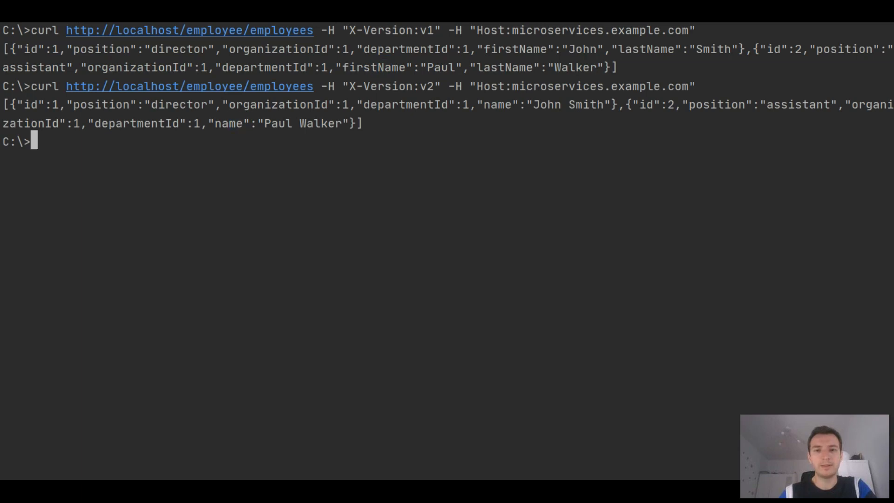
text(curl http://localhost/department/departments/1/with-employees -H "X-Version:v1" -H "Host:microservices.example.com")
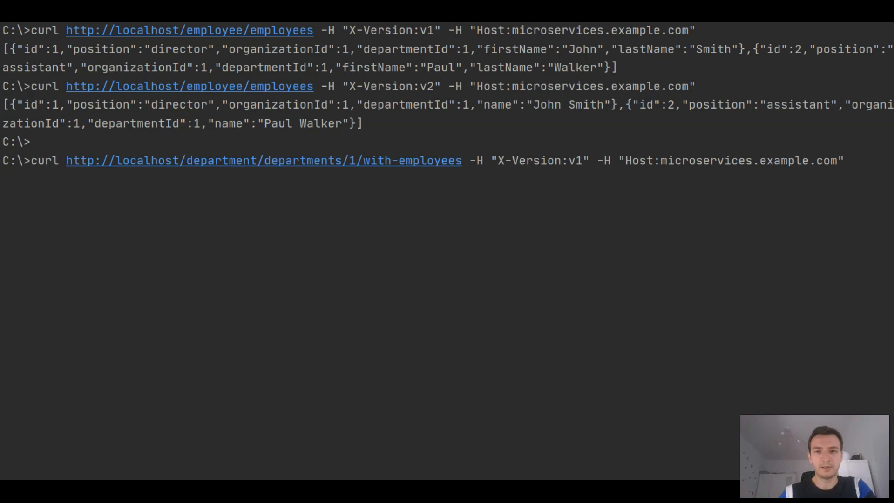
Step: Fetch department 1 with-employees using X-Version v2 after the v1 request
drag(65, 160, 474, 160)
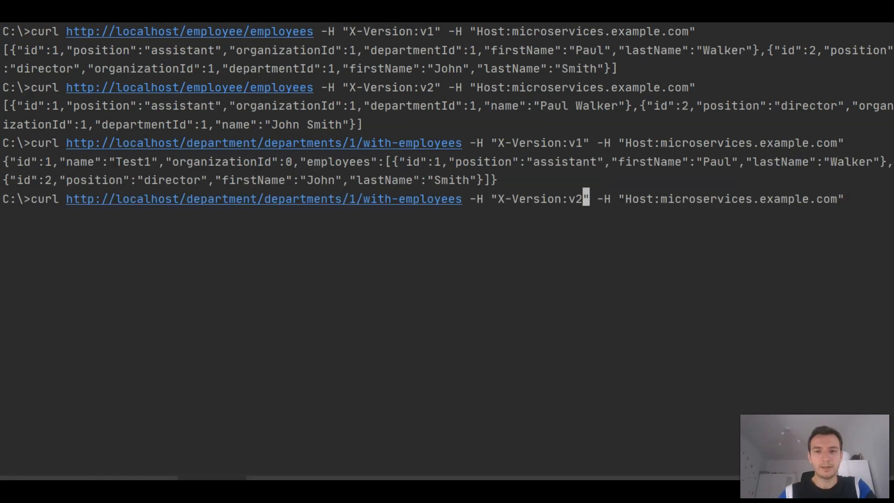
key(Enter)
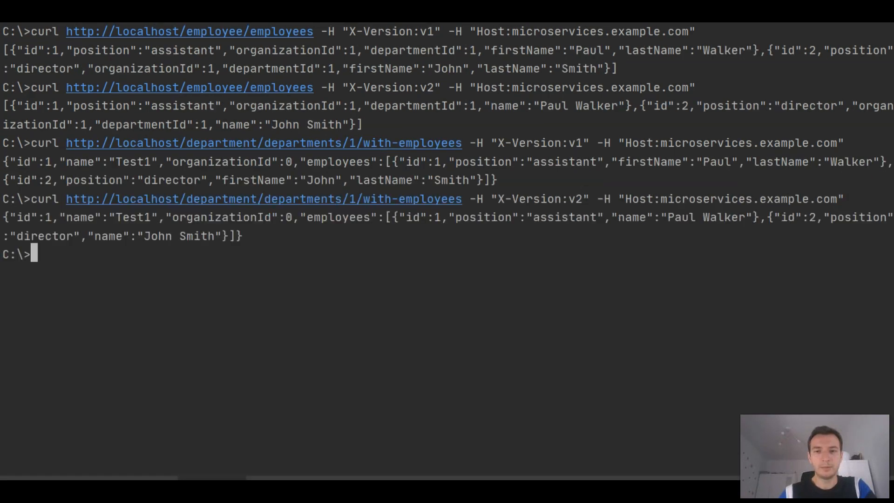